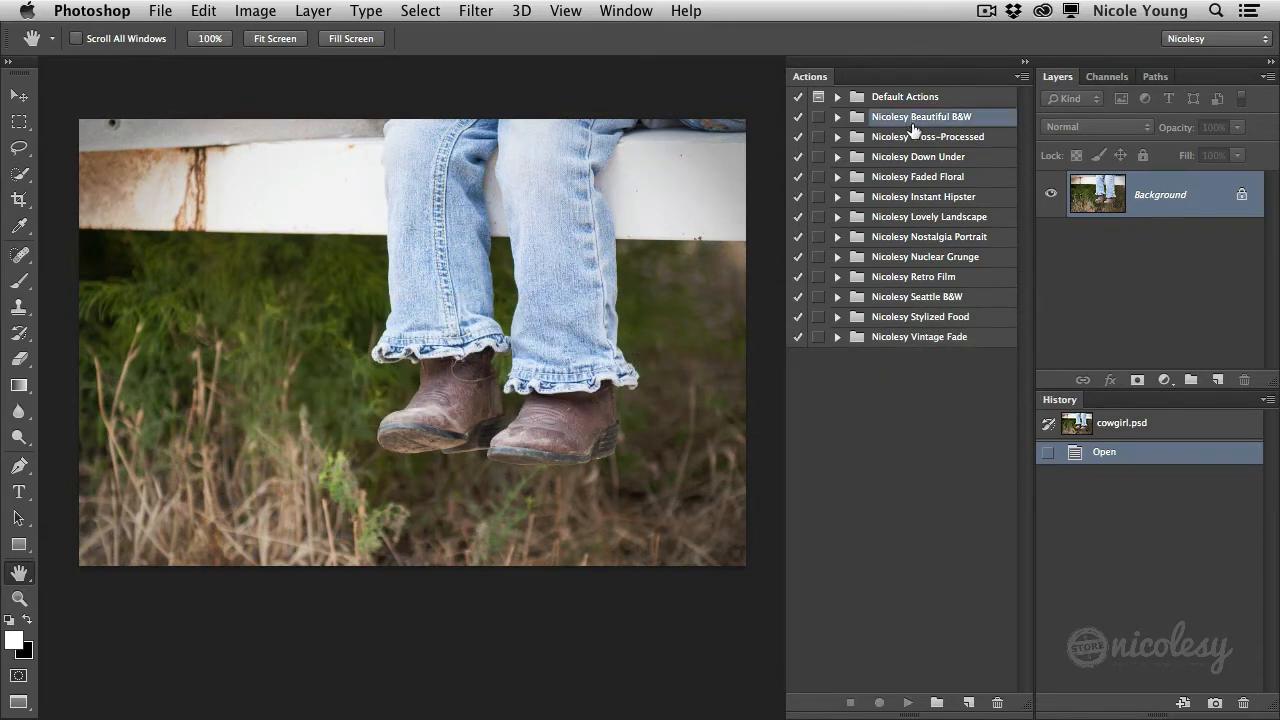
mouse_move(919, 354)
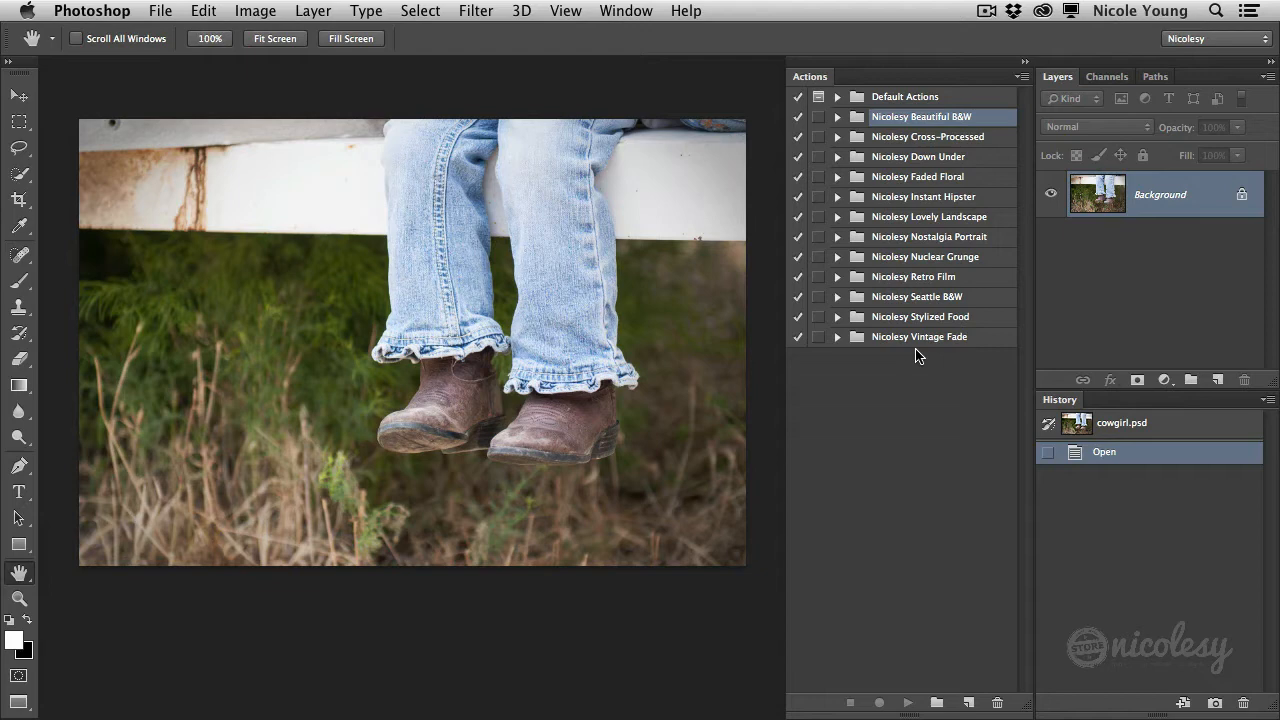
Step: Expand the Nicolesy Faded Floral action set and select the Blossom action
left_click(476, 11)
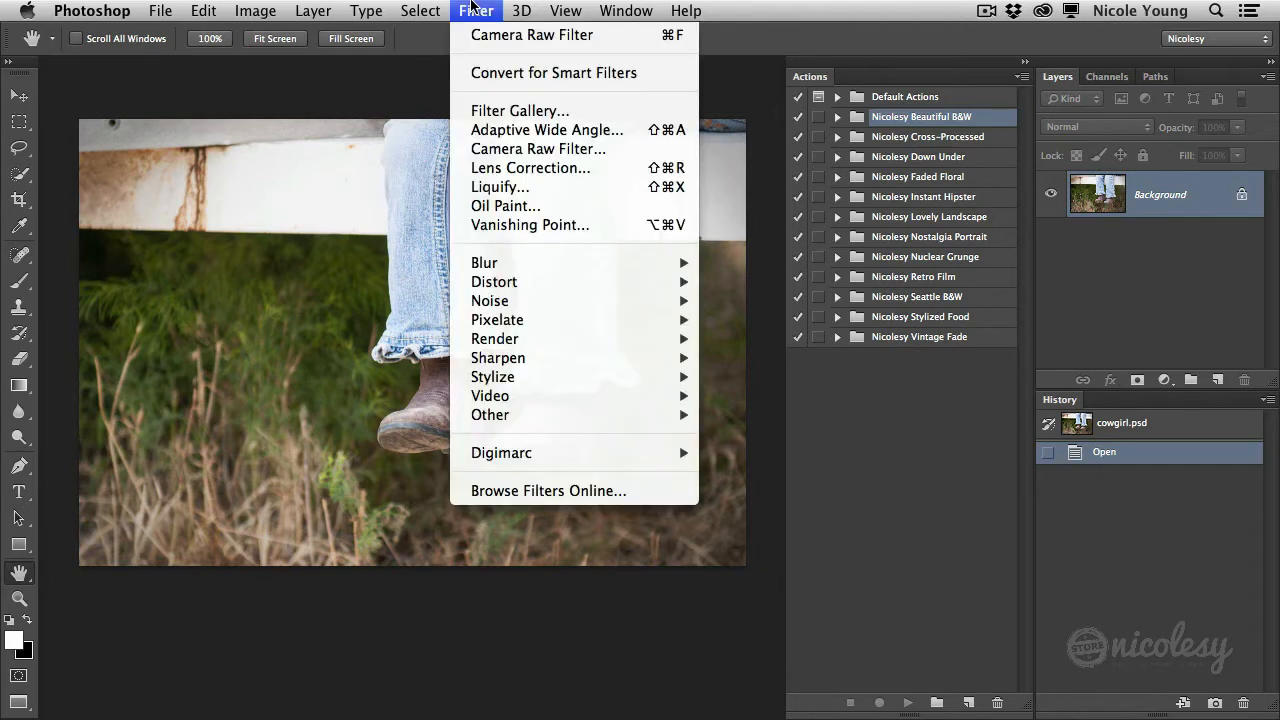
mouse_move(454, 108)
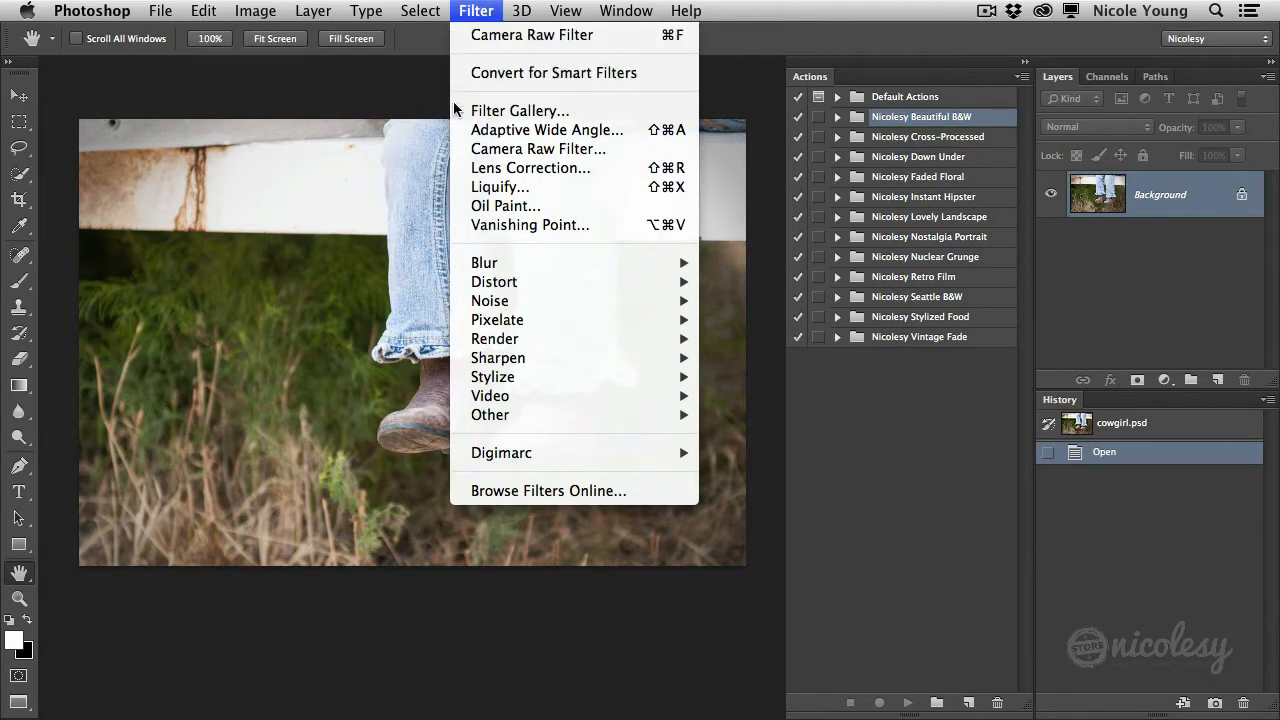
mouse_move(538, 148)
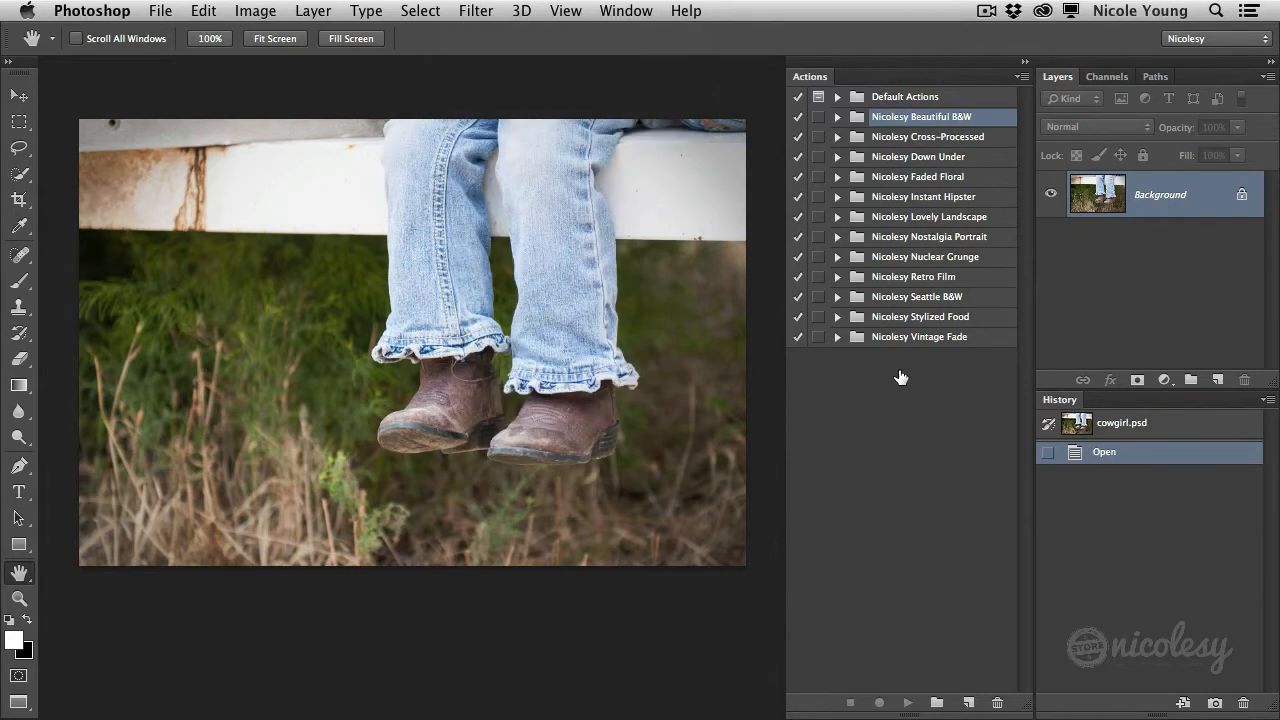
mouse_move(895, 232)
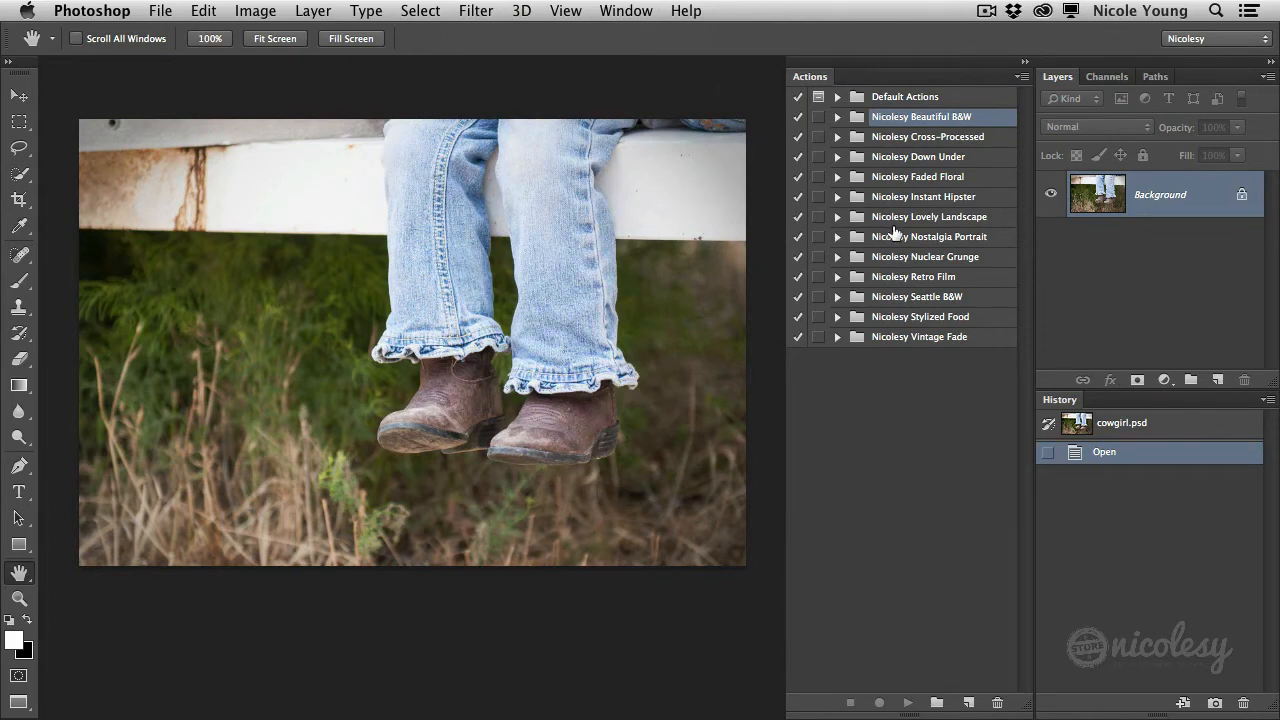
mouse_move(915, 257)
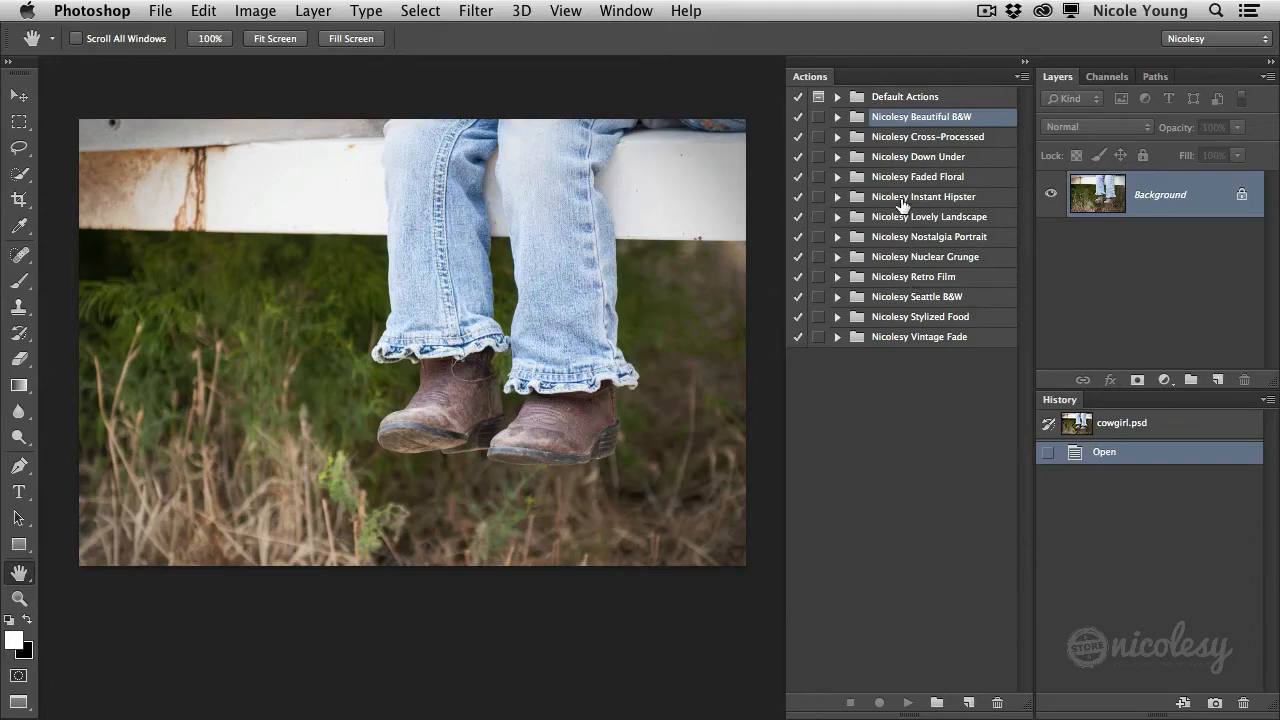
left_click(838, 176)
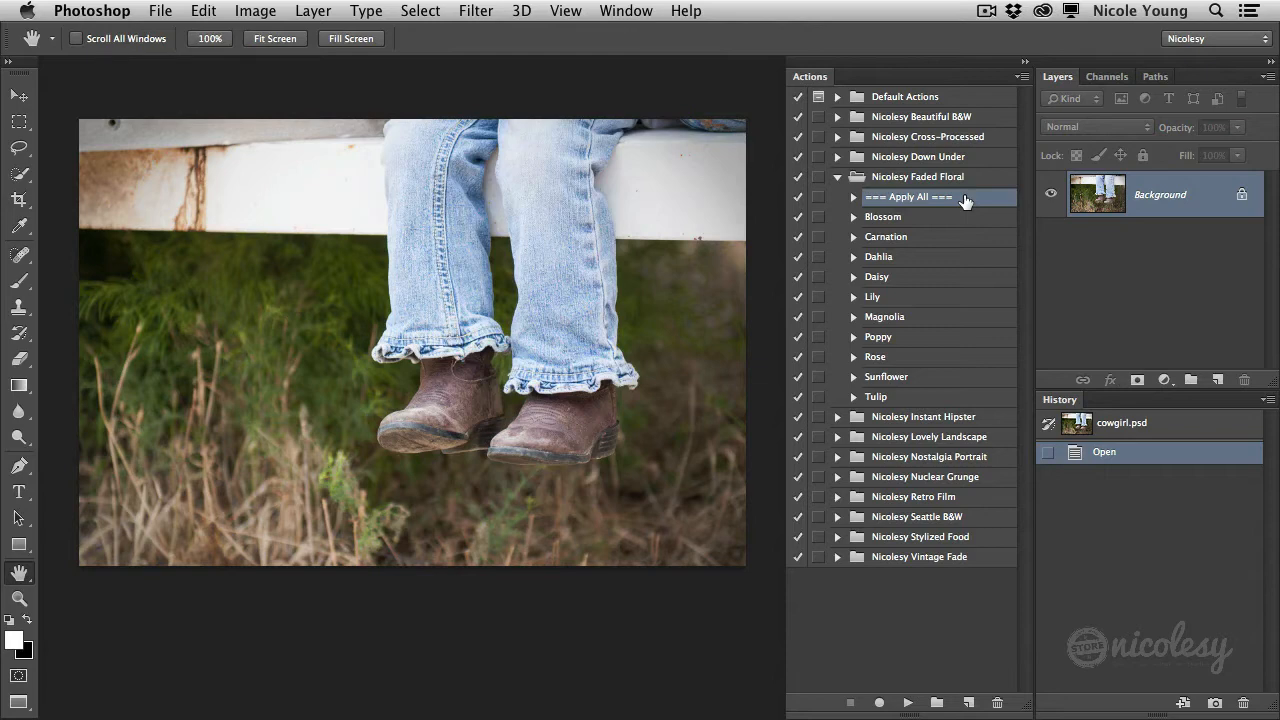
mouse_move(938, 227)
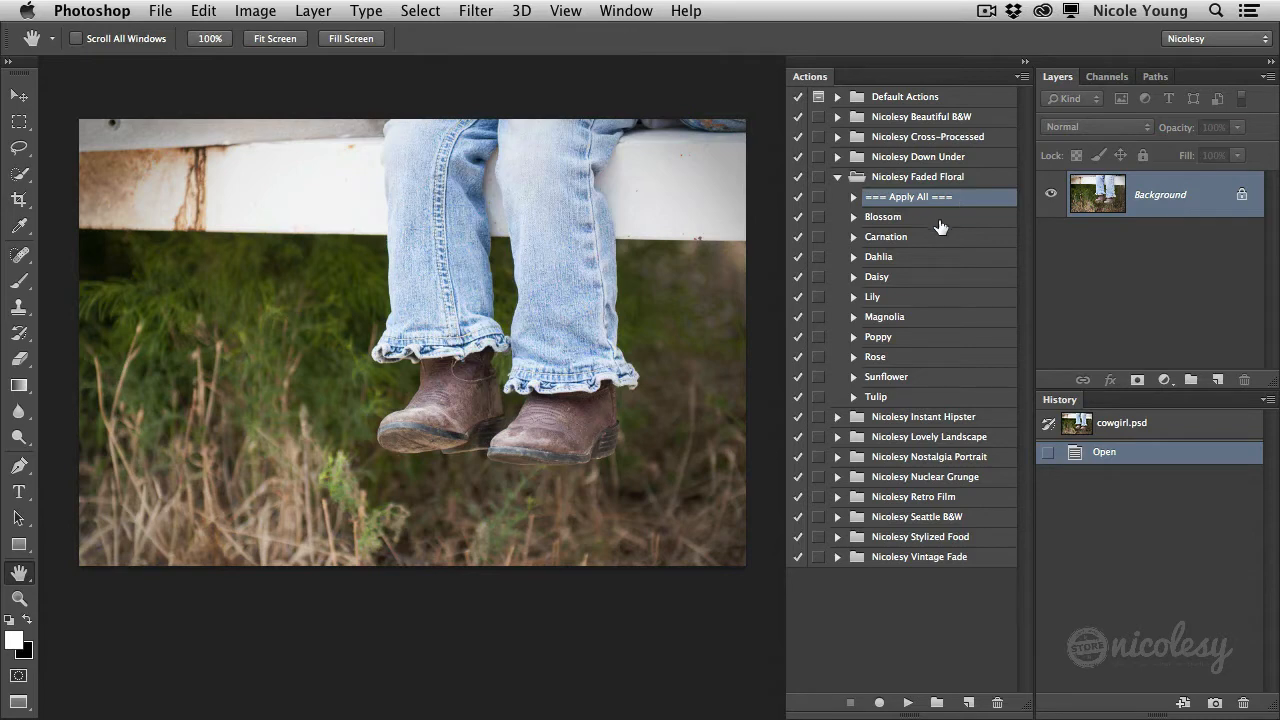
left_click(883, 216)
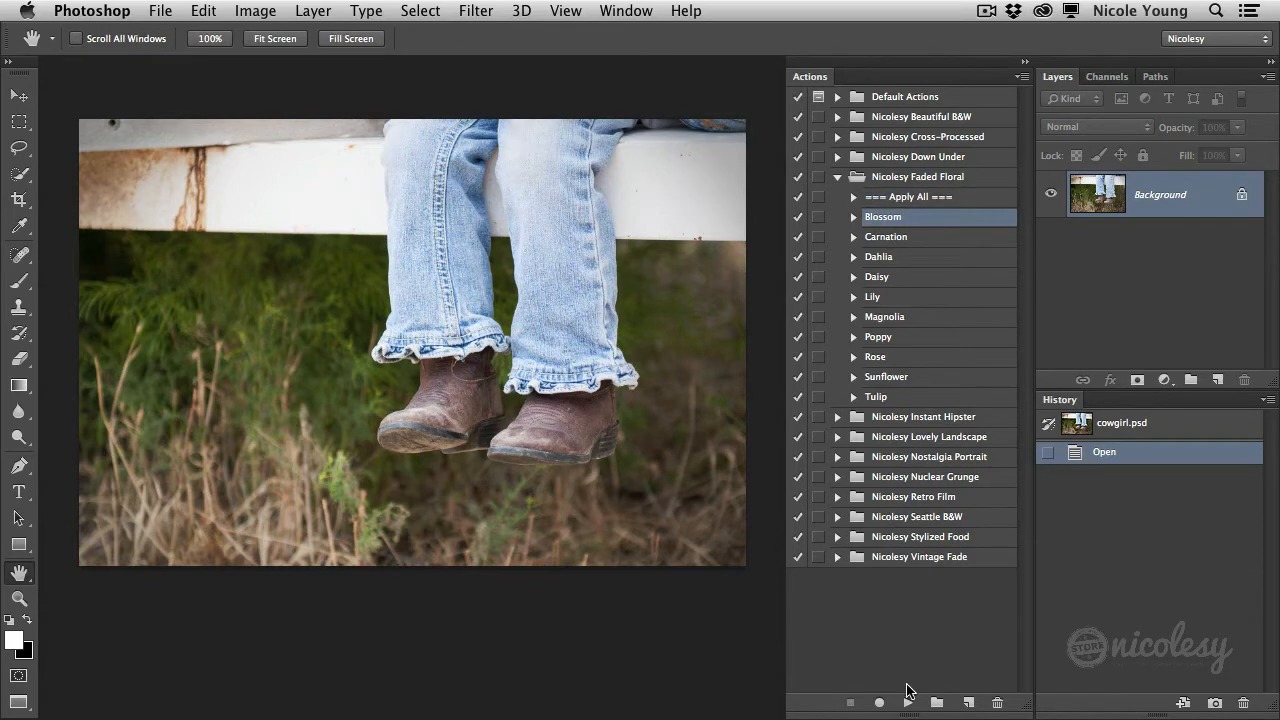
Step: Play the Blossom action to add a smart-filtered Blossom layer
left_click(878, 702)
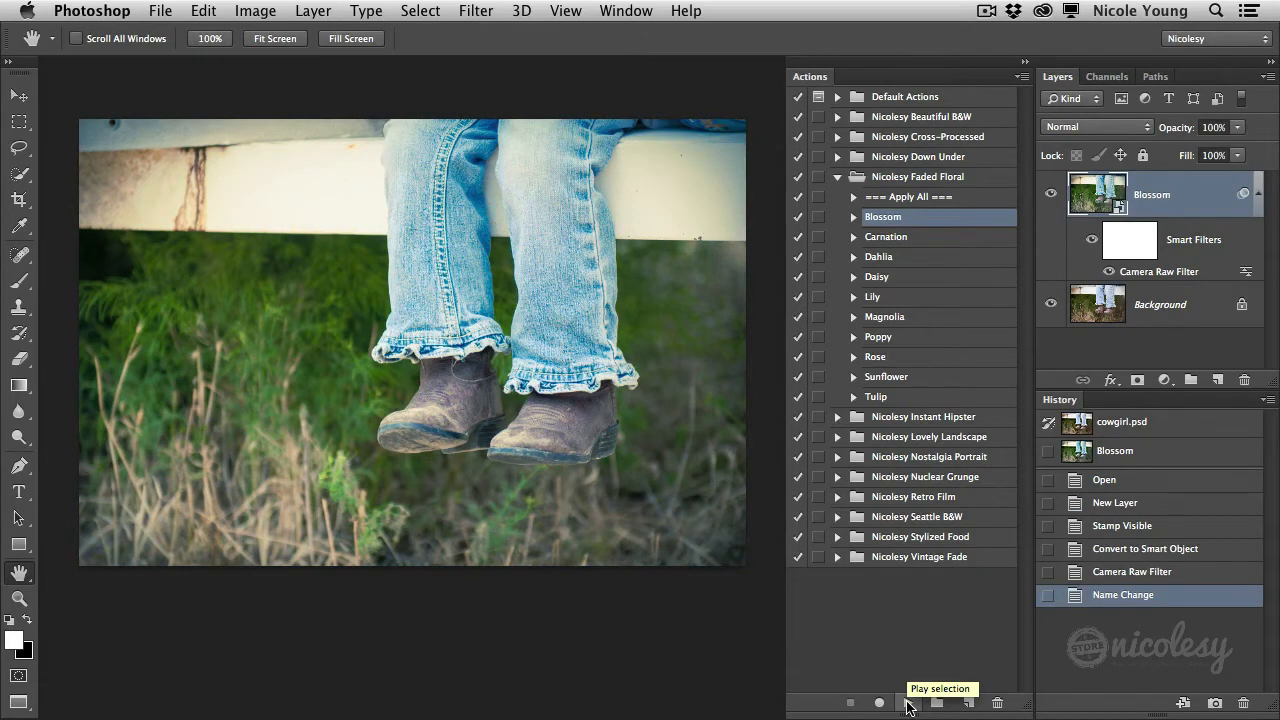
mouse_move(1062, 256)
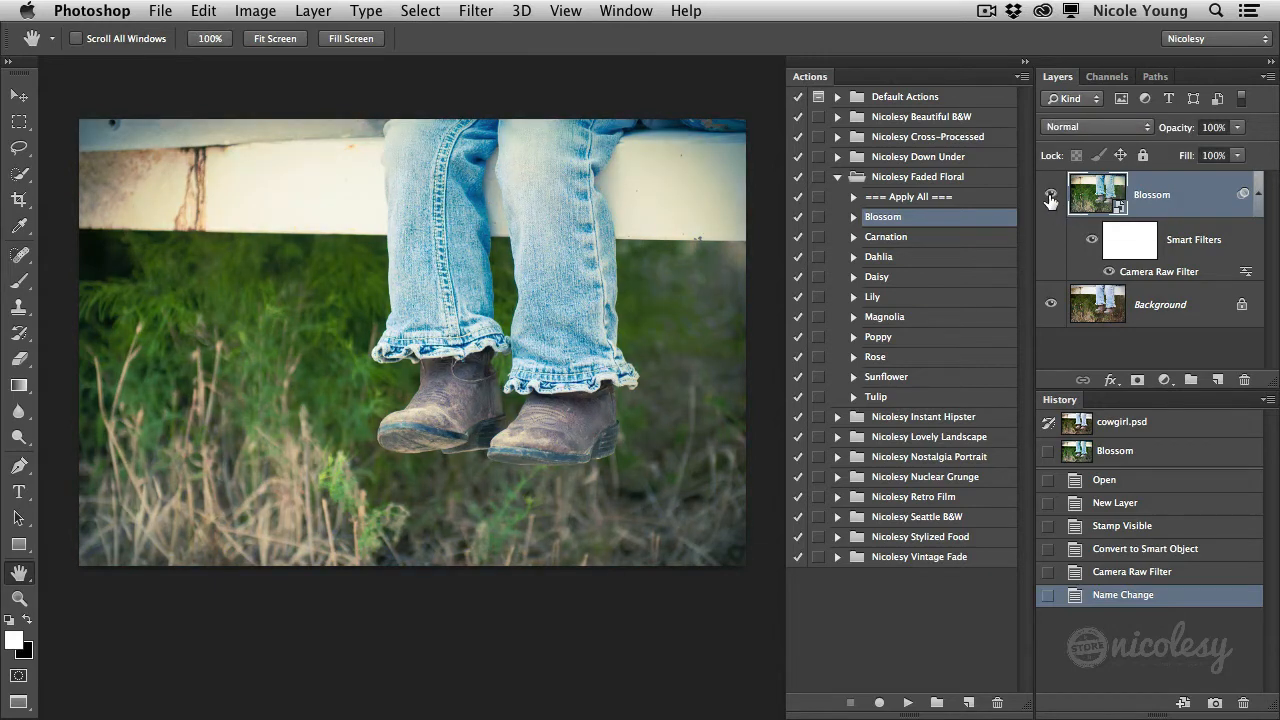
mouse_move(1051, 195)
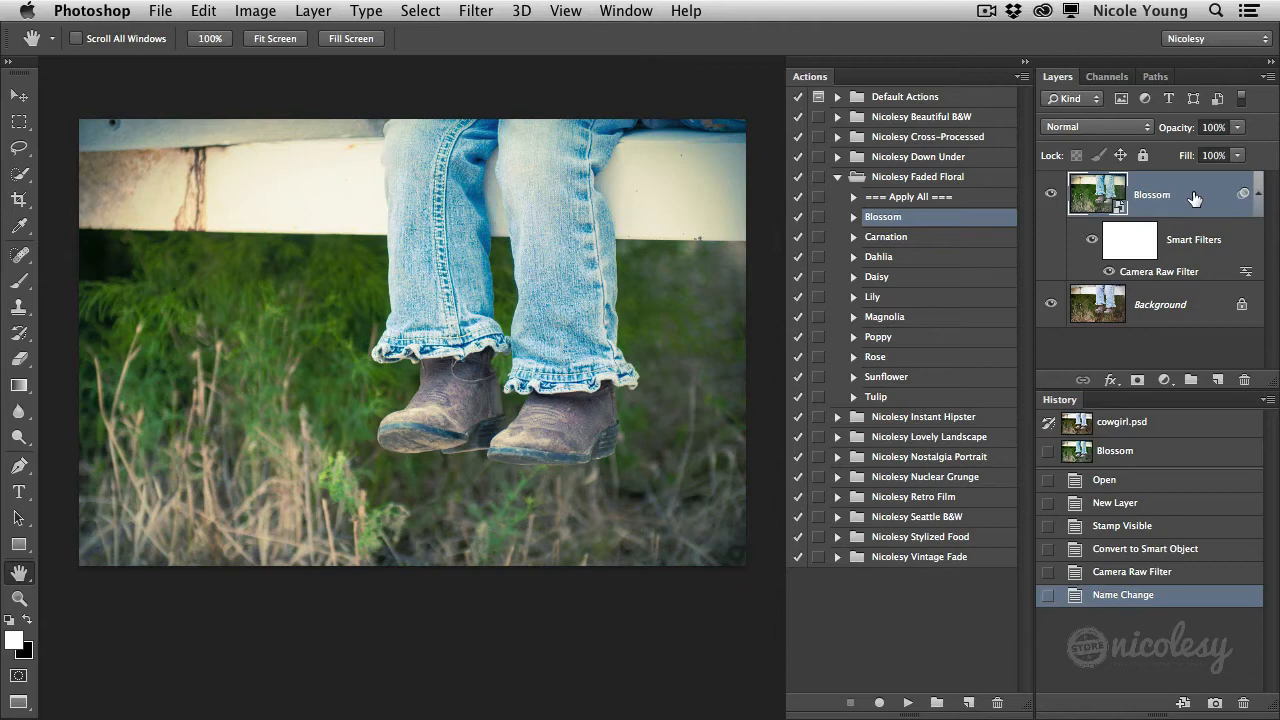
mouse_move(1177, 270)
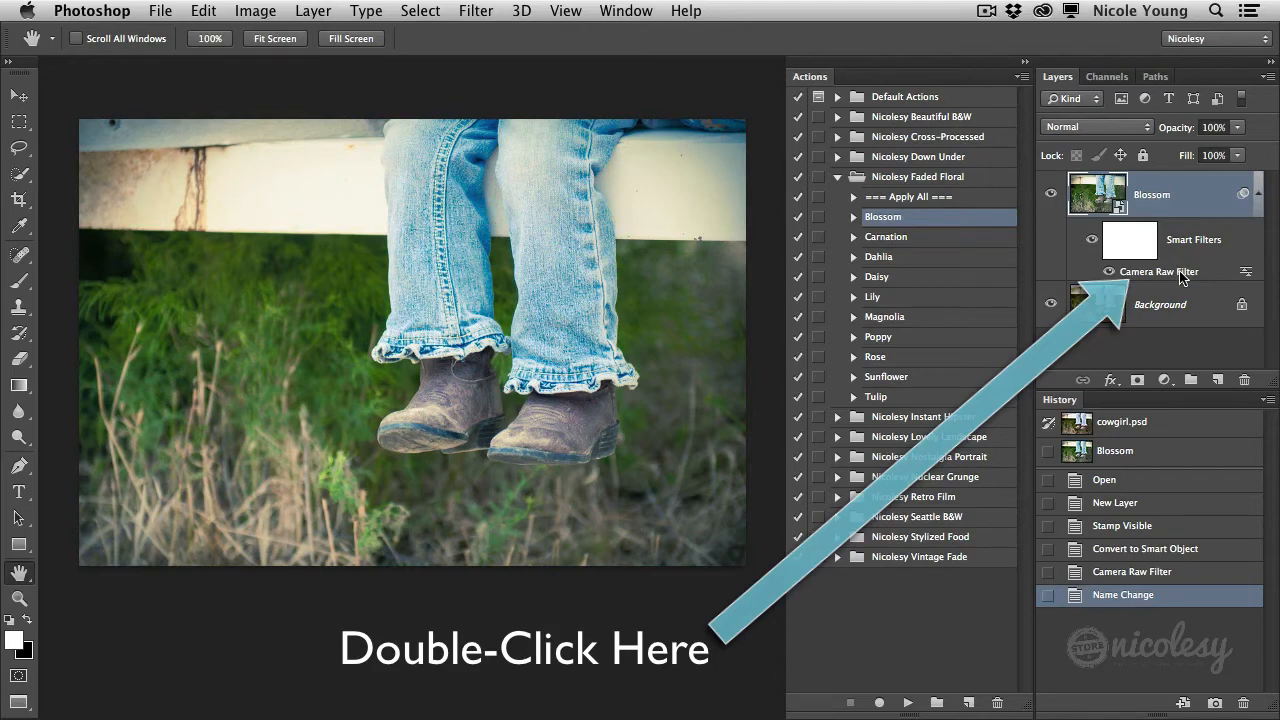
Step: Re-edit Blossom's split toning: highlights hue 74, saturation 54; balance −15; shadows 65, 15
double_click(1158, 271)
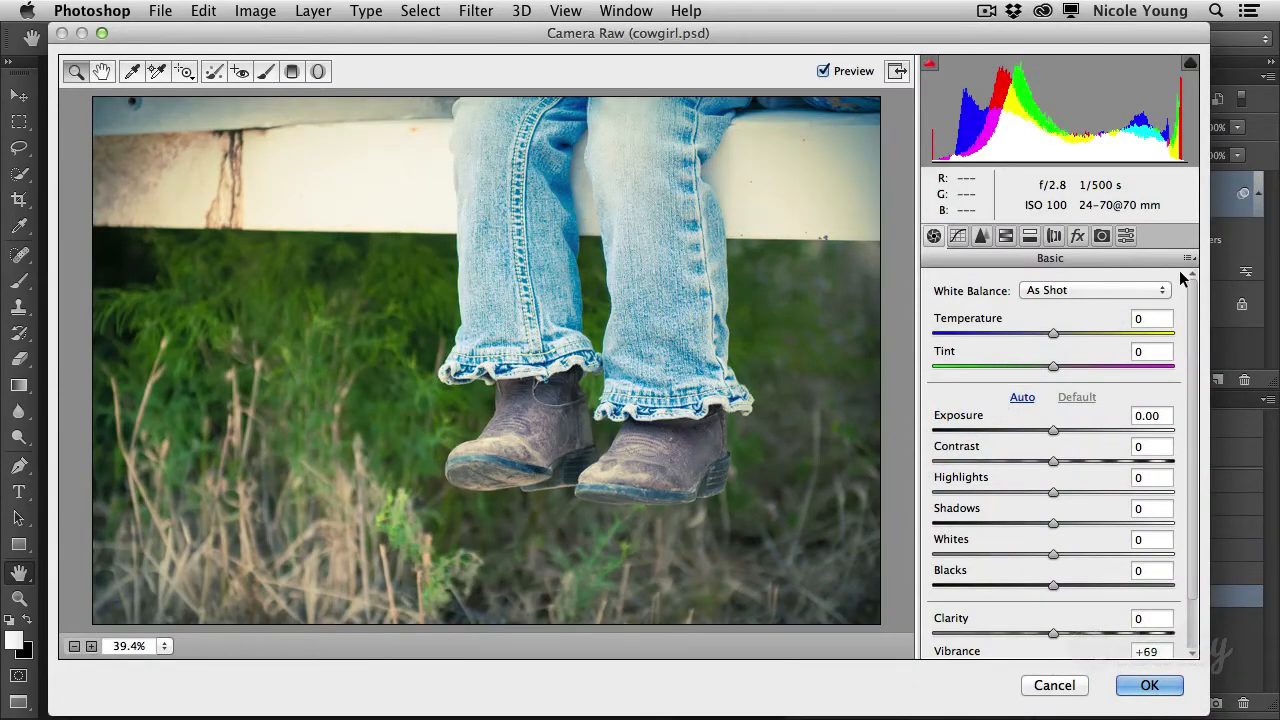
mouse_move(1040, 220)
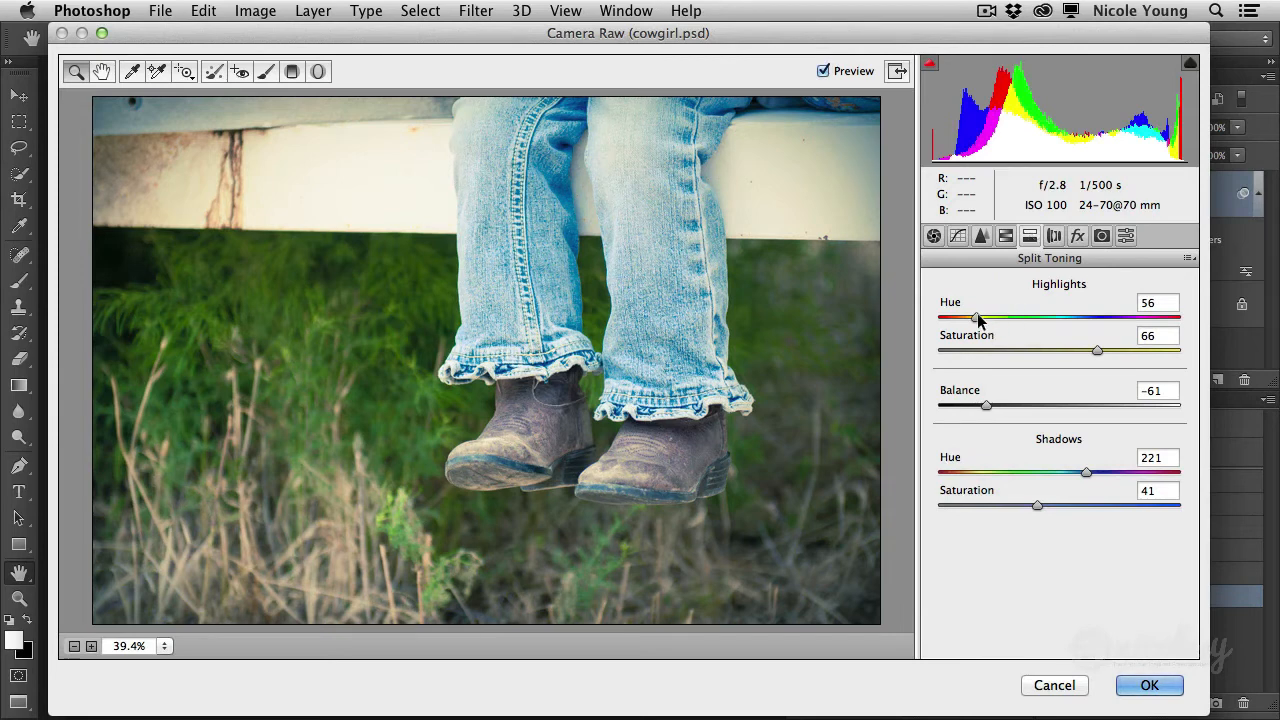
left_click_drag(977, 318, 990, 318)
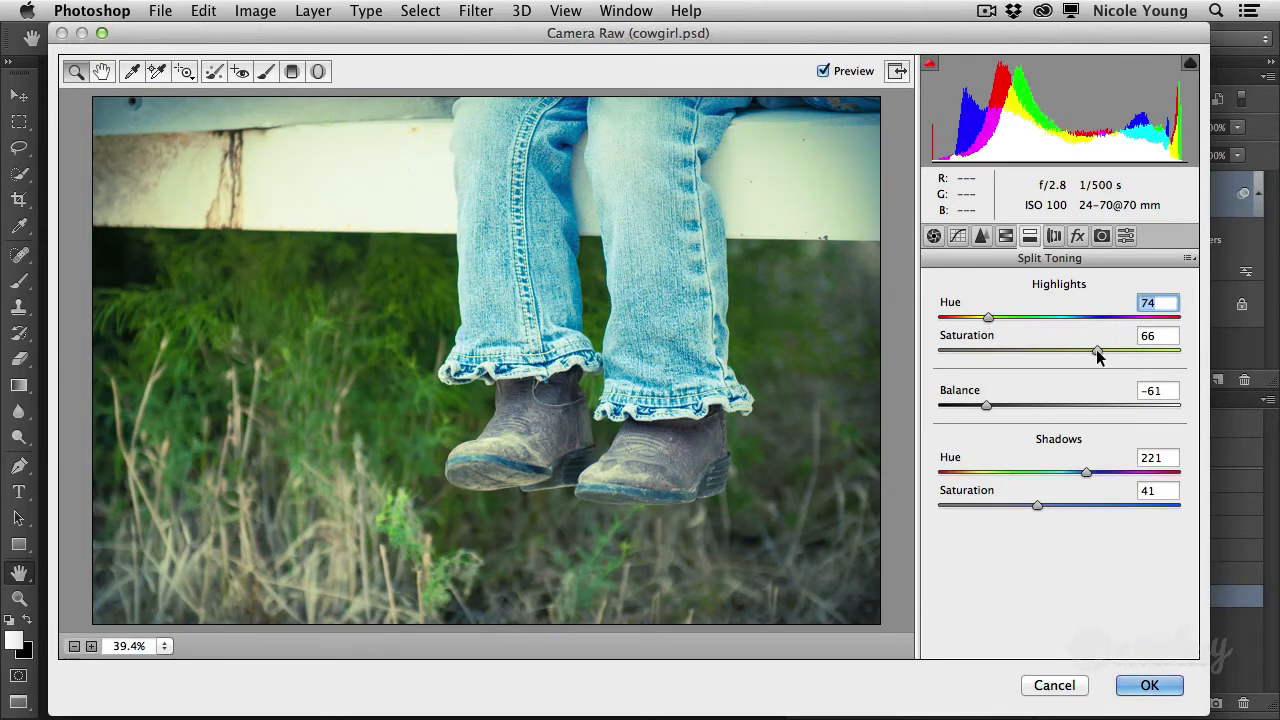
left_click_drag(1098, 351, 1069, 351)
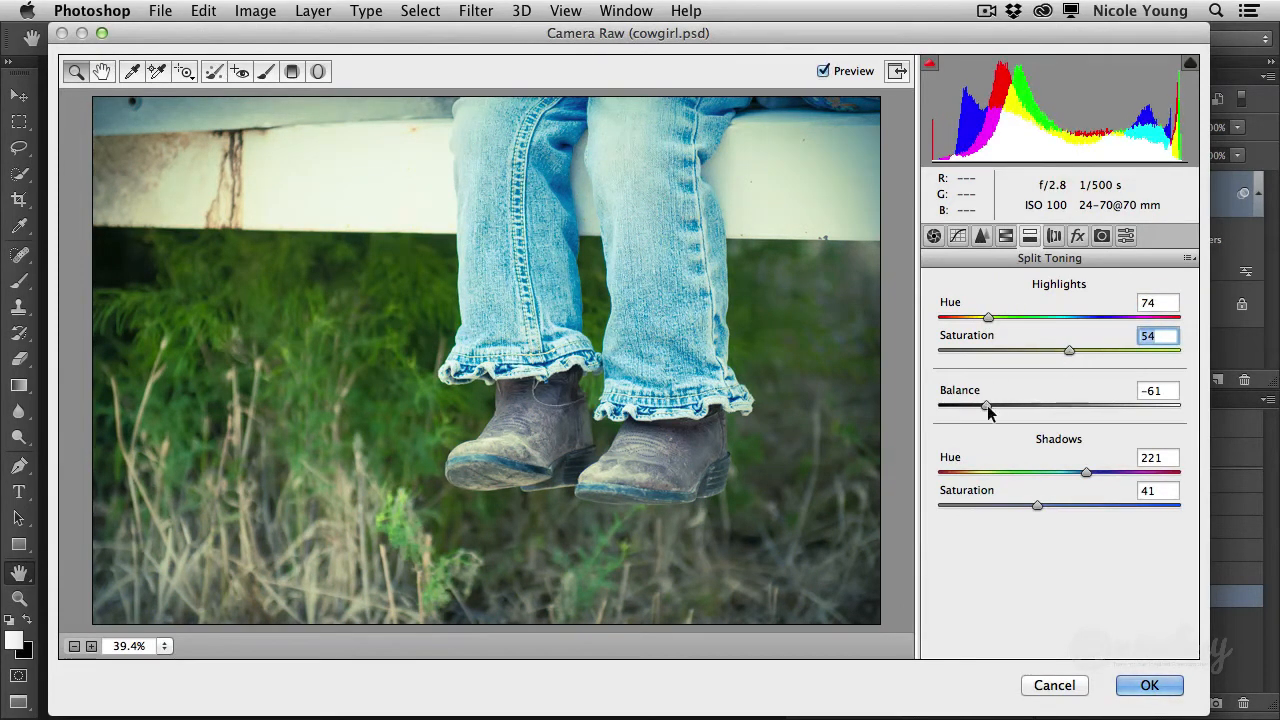
left_click_drag(985, 406, 1040, 406)
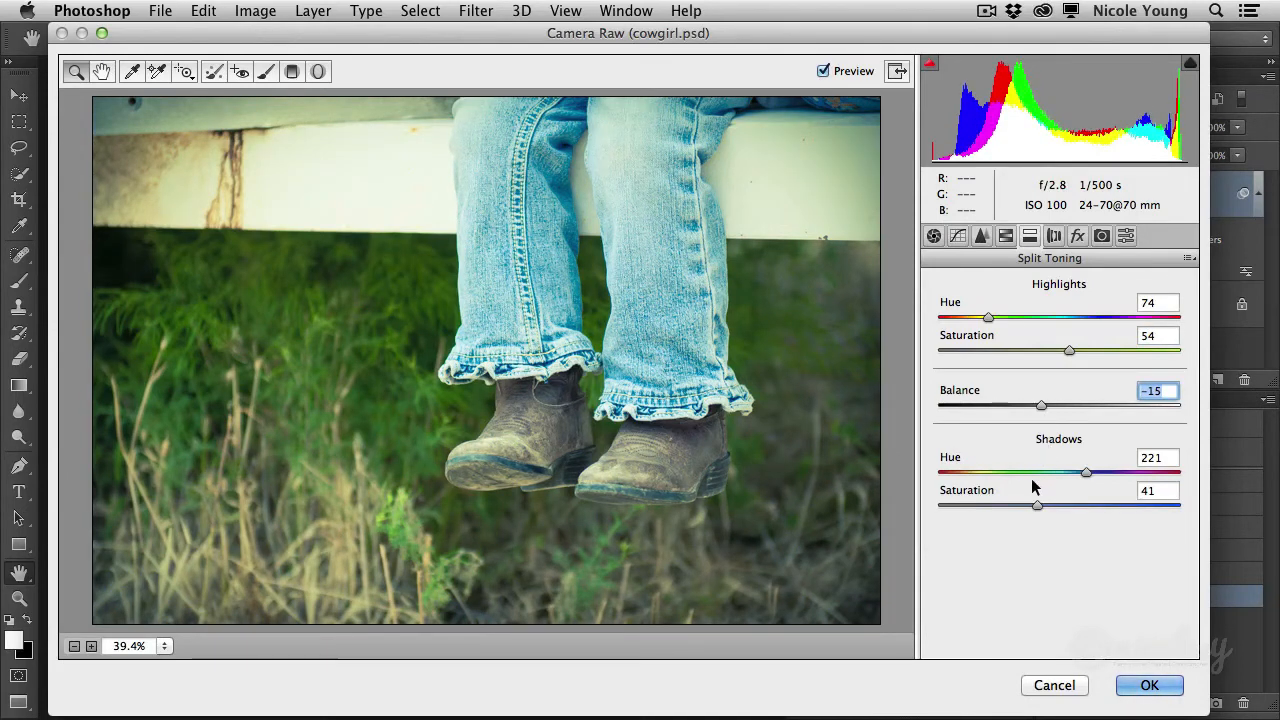
left_click_drag(1085, 472, 985, 472)
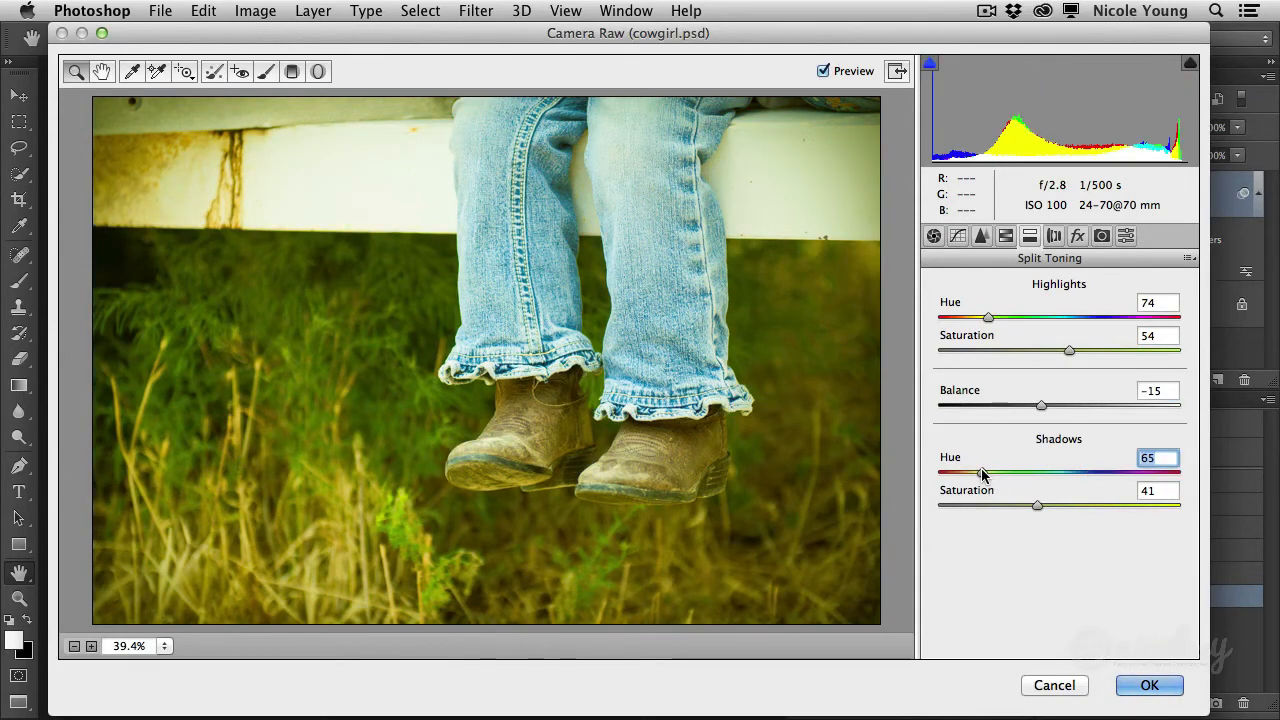
left_click_drag(1037, 505, 975, 505)
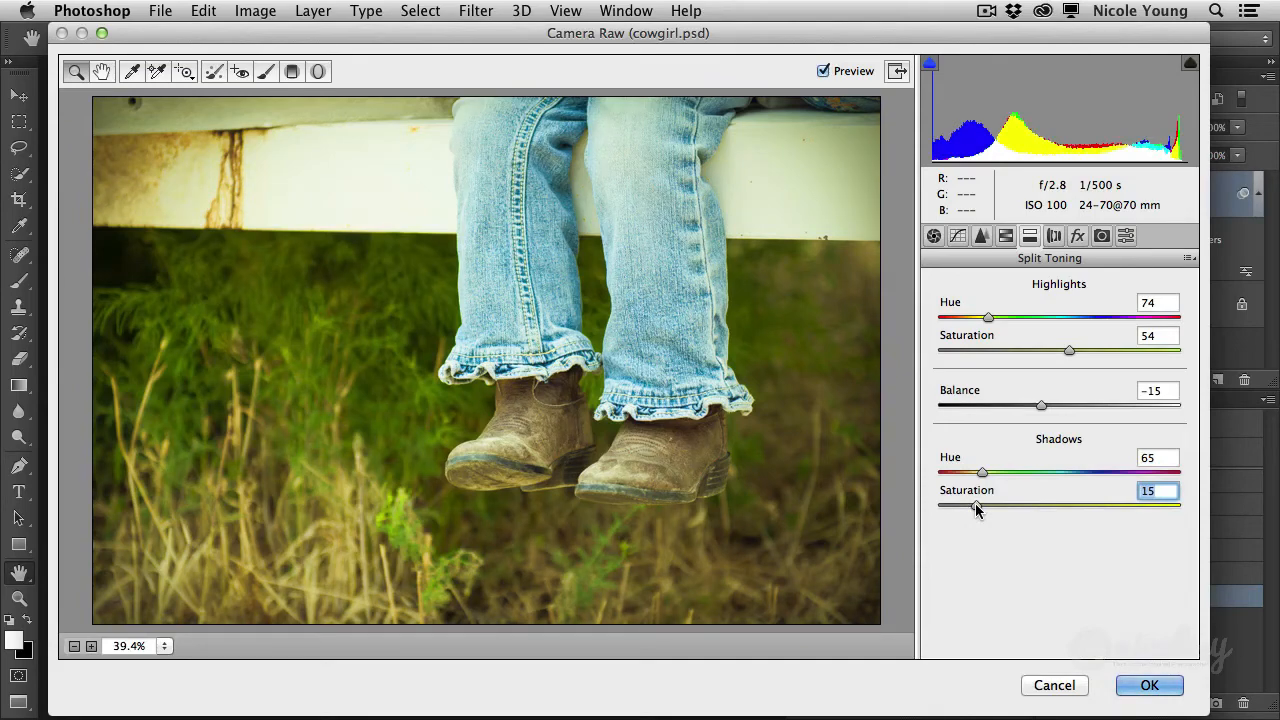
left_click(1149, 685)
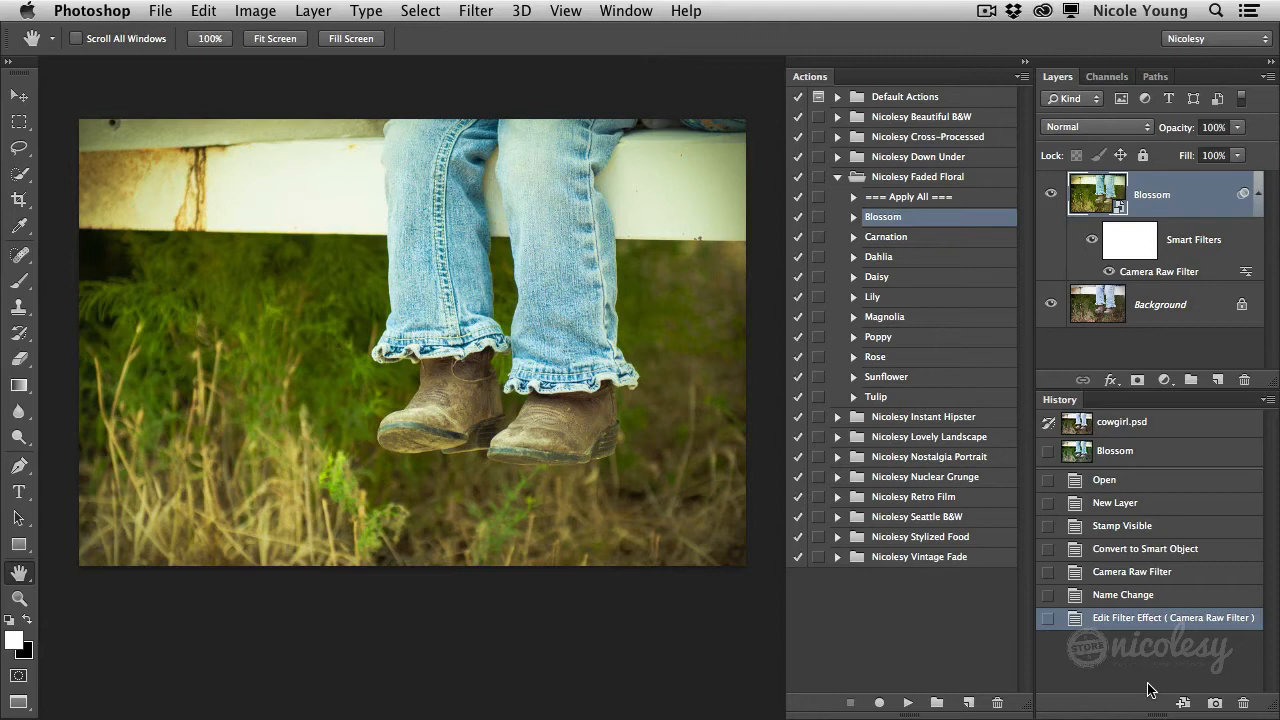
mouse_move(1150, 510)
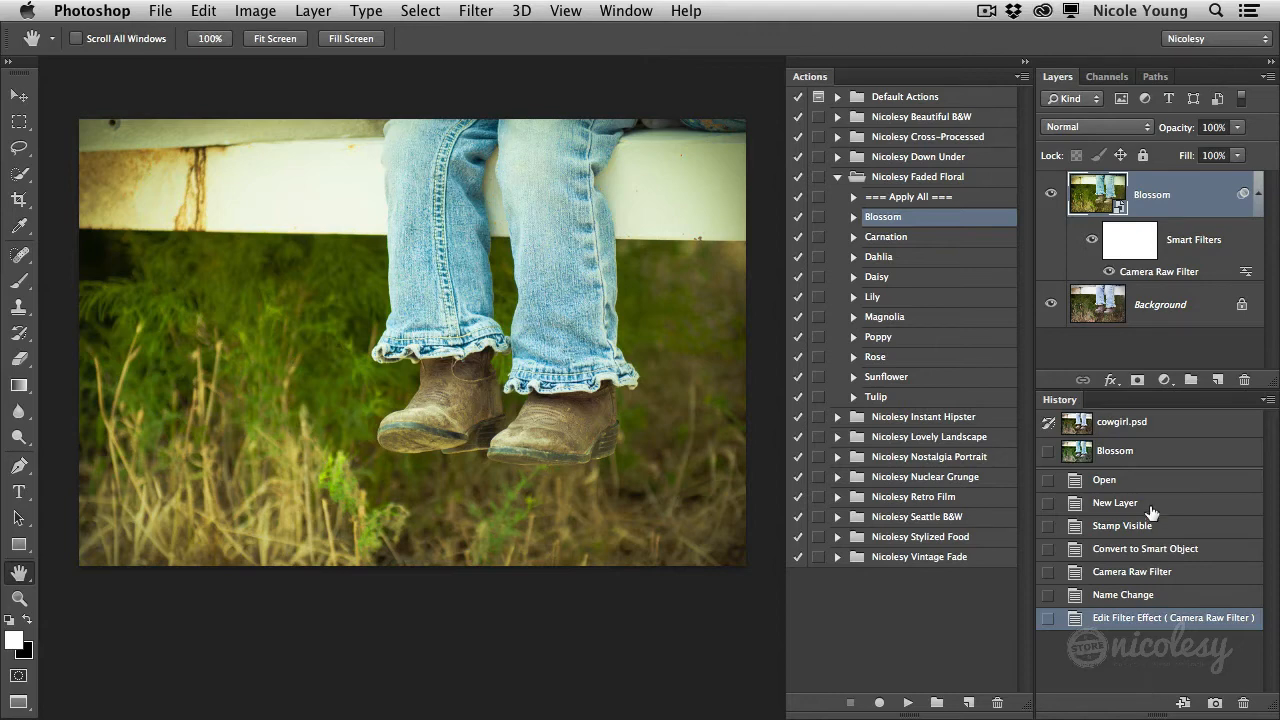
mouse_move(1185, 200)
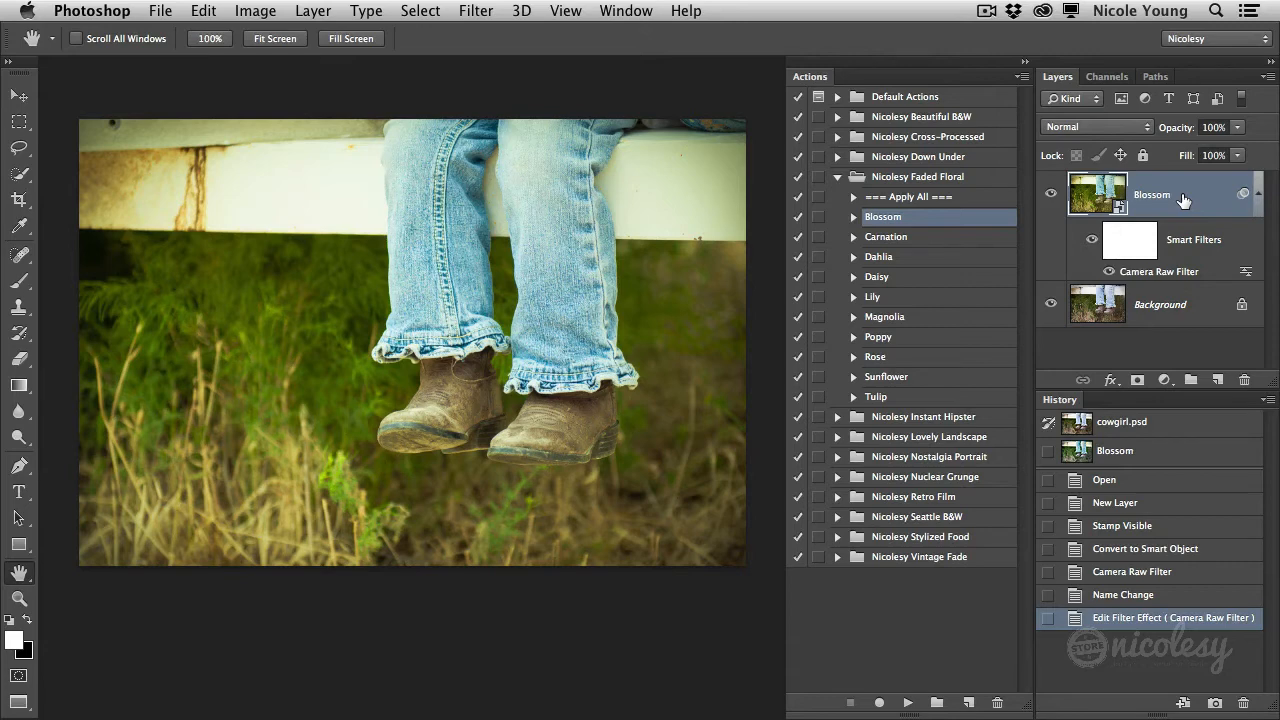
Step: Hide the Blossom layer, select the Carnation preset, and switch to the kodak.psd dog photo
left_click(1051, 194)
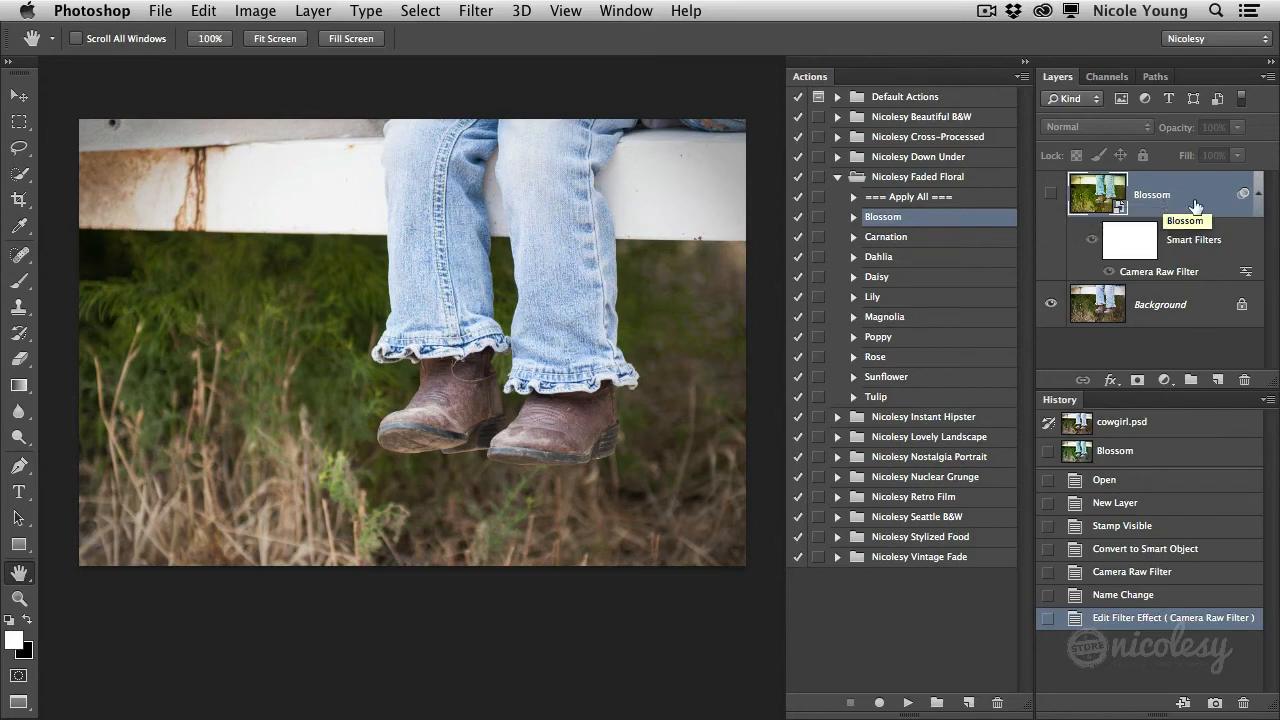
mouse_move(1197, 204)
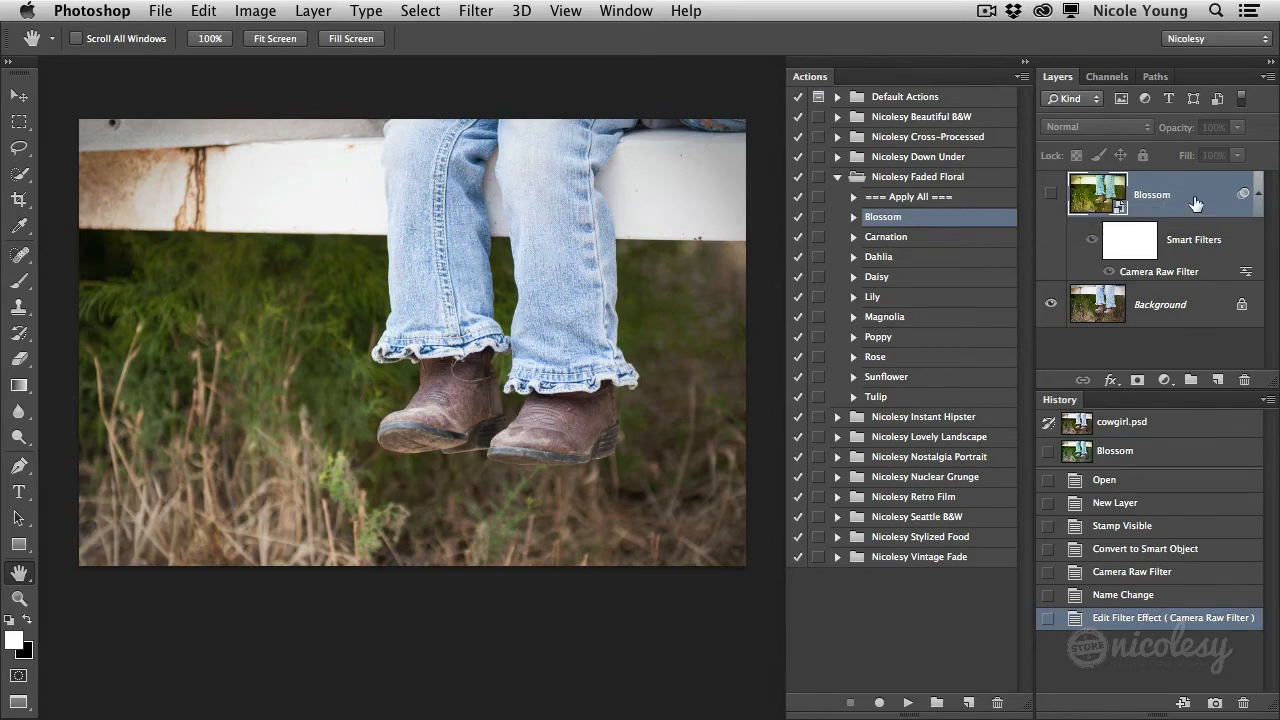
left_click(886, 236)
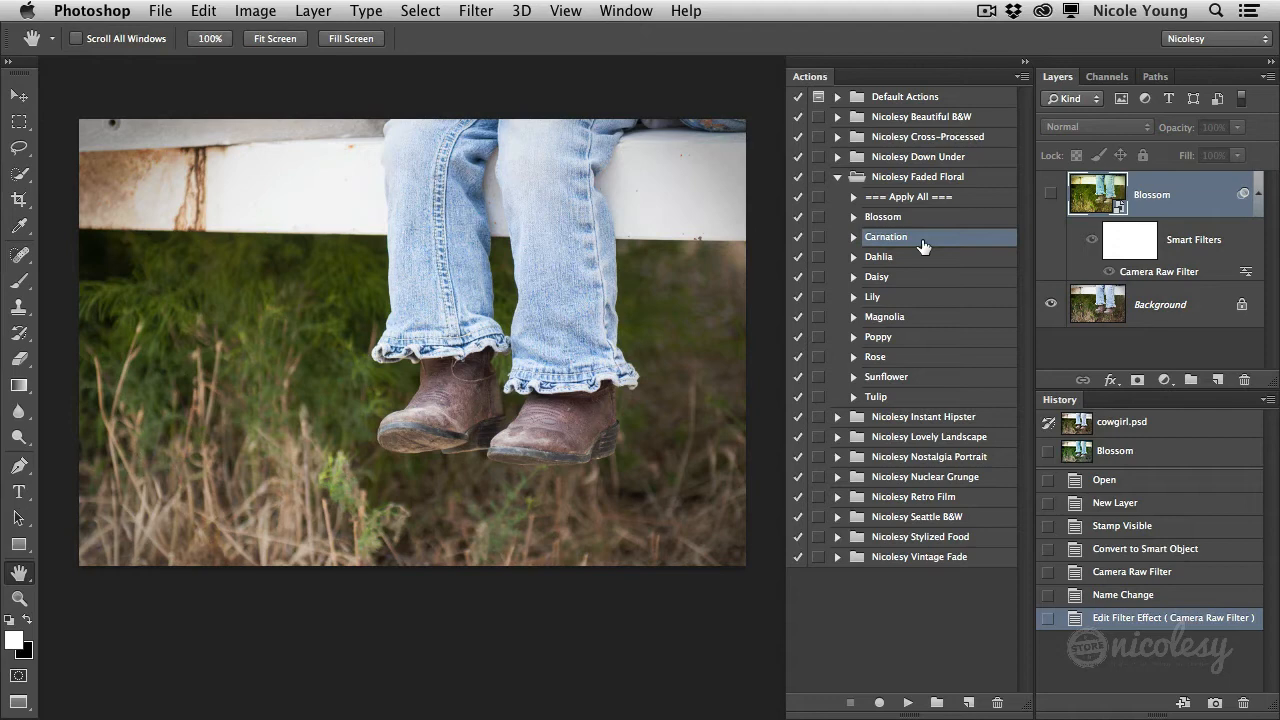
mouse_move(1195, 205)
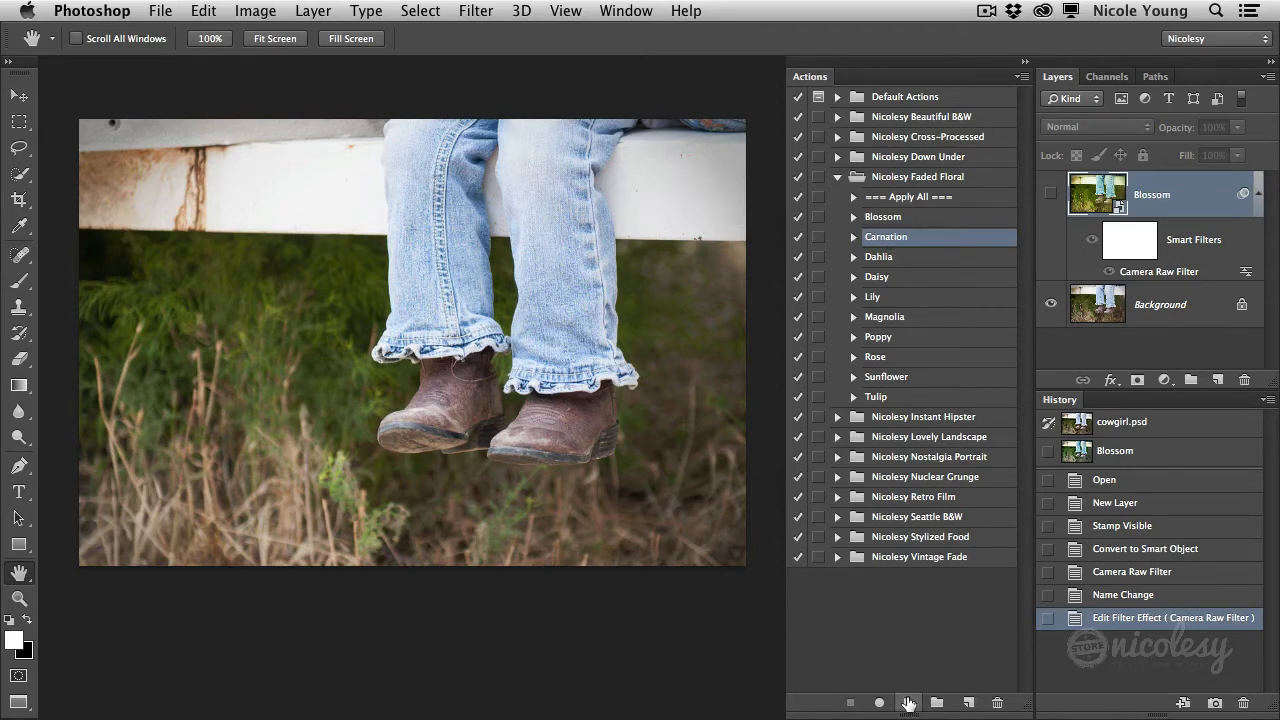
left_click(908, 703)
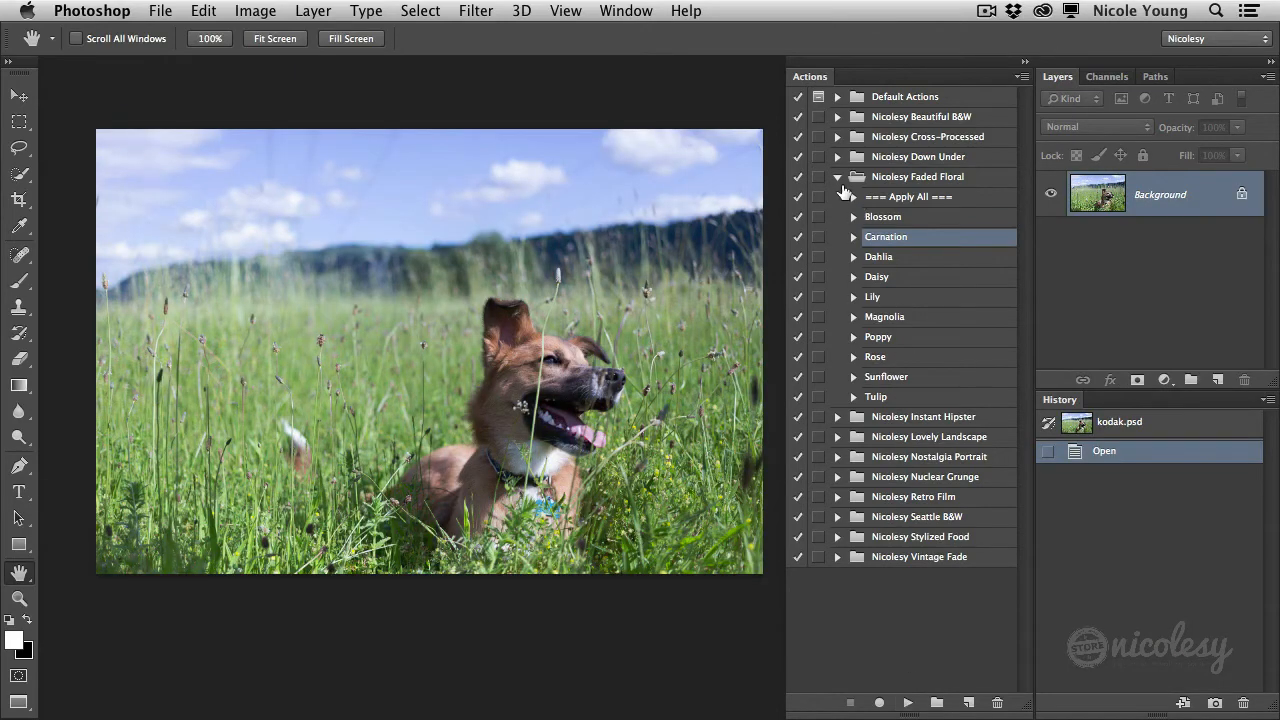
Step: Collapse Faded Floral, expand Vintage Fade, and select its === Apply All === action
left_click(838, 176)
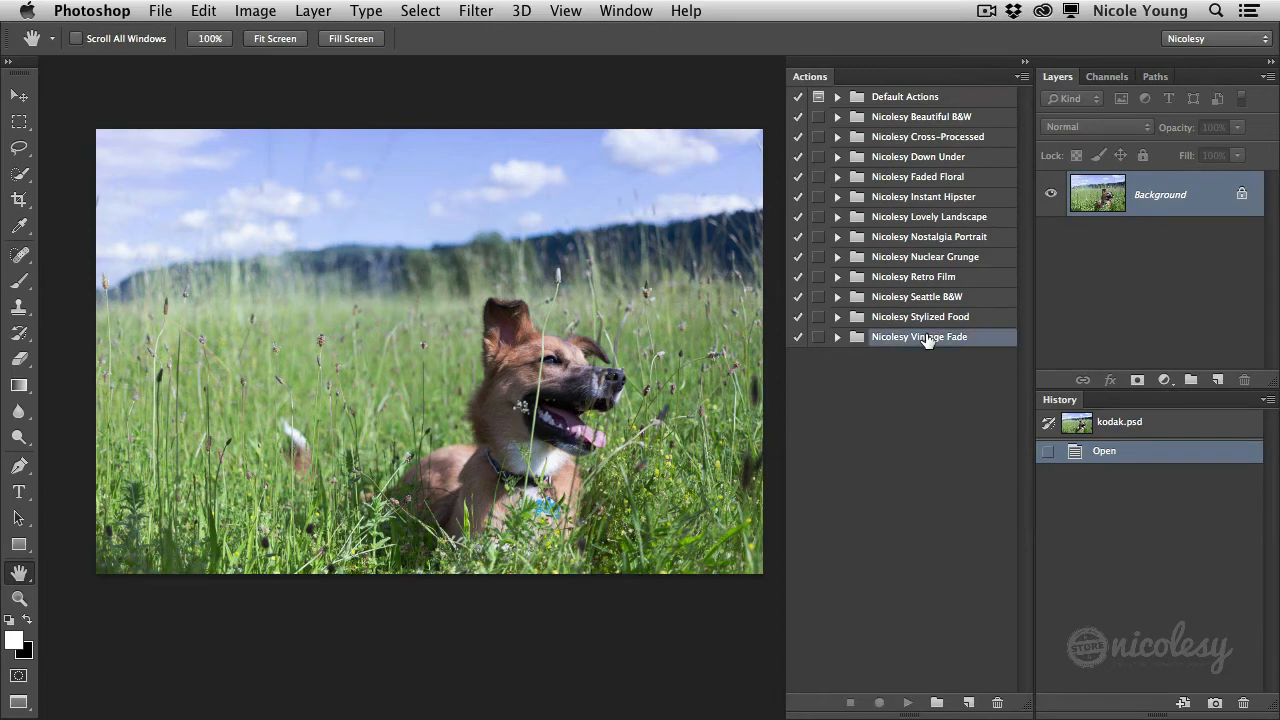
left_click(838, 336)
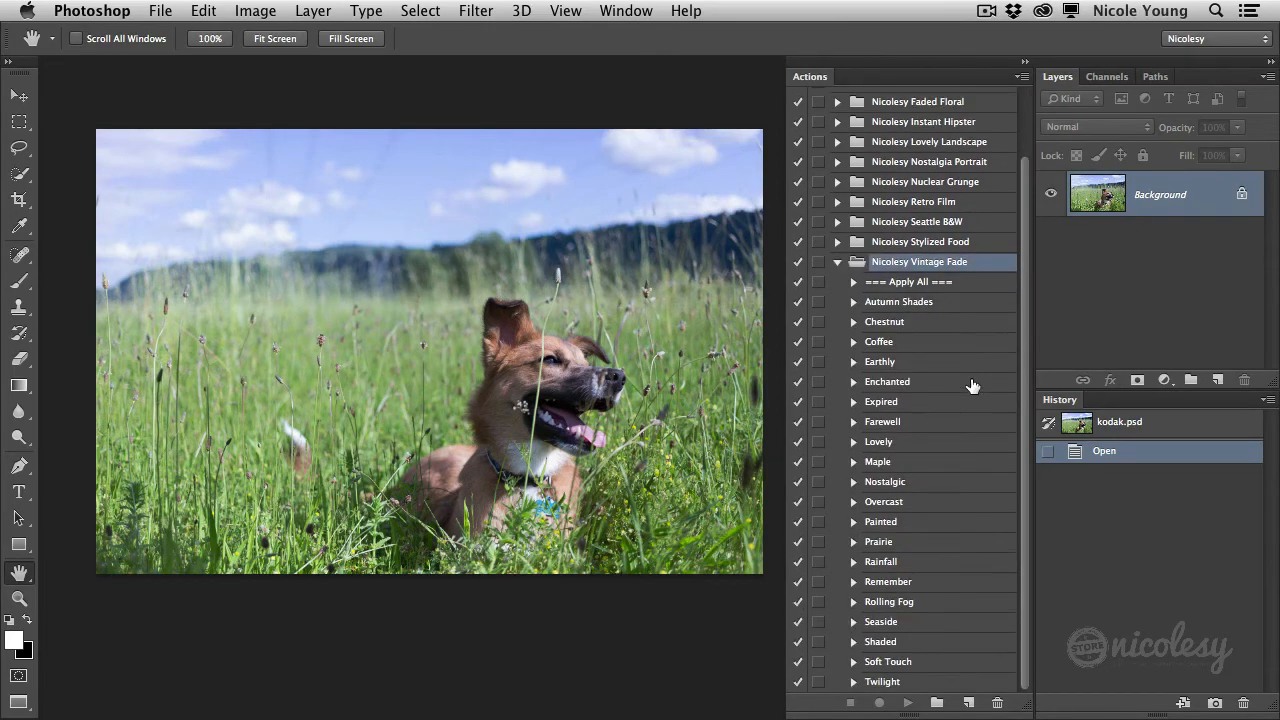
left_click(898, 301)
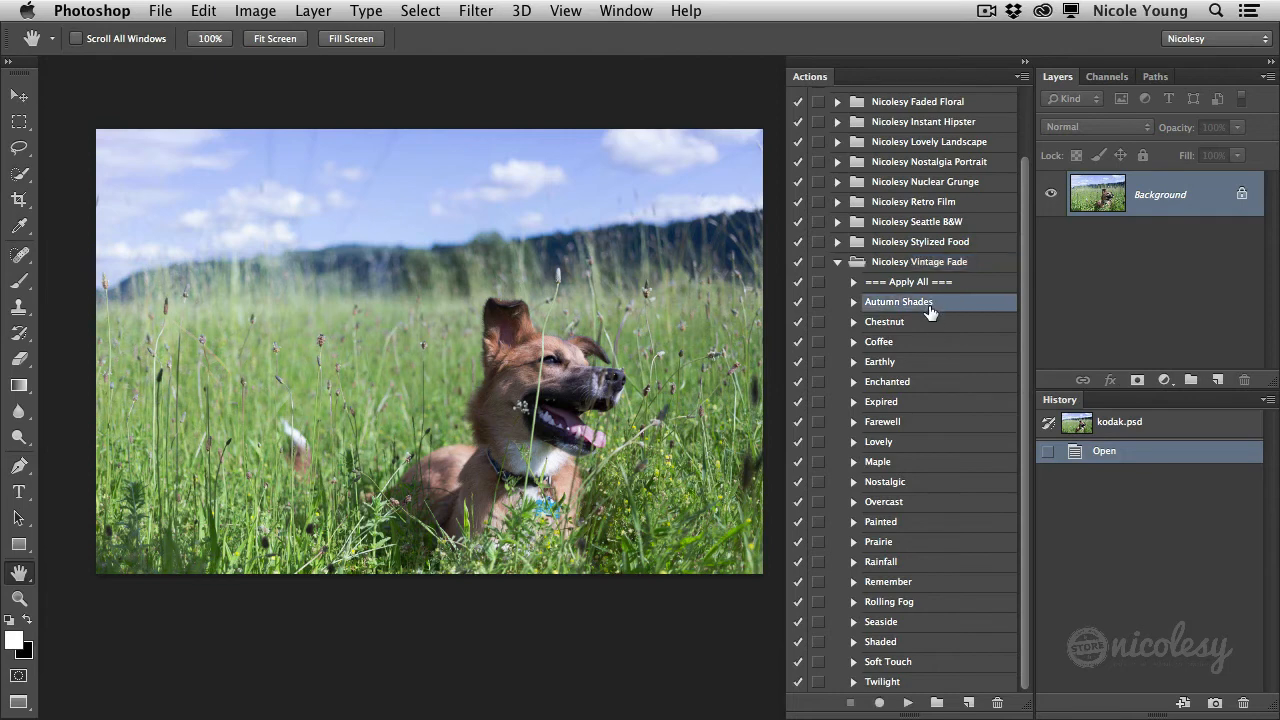
left_click(884, 321)
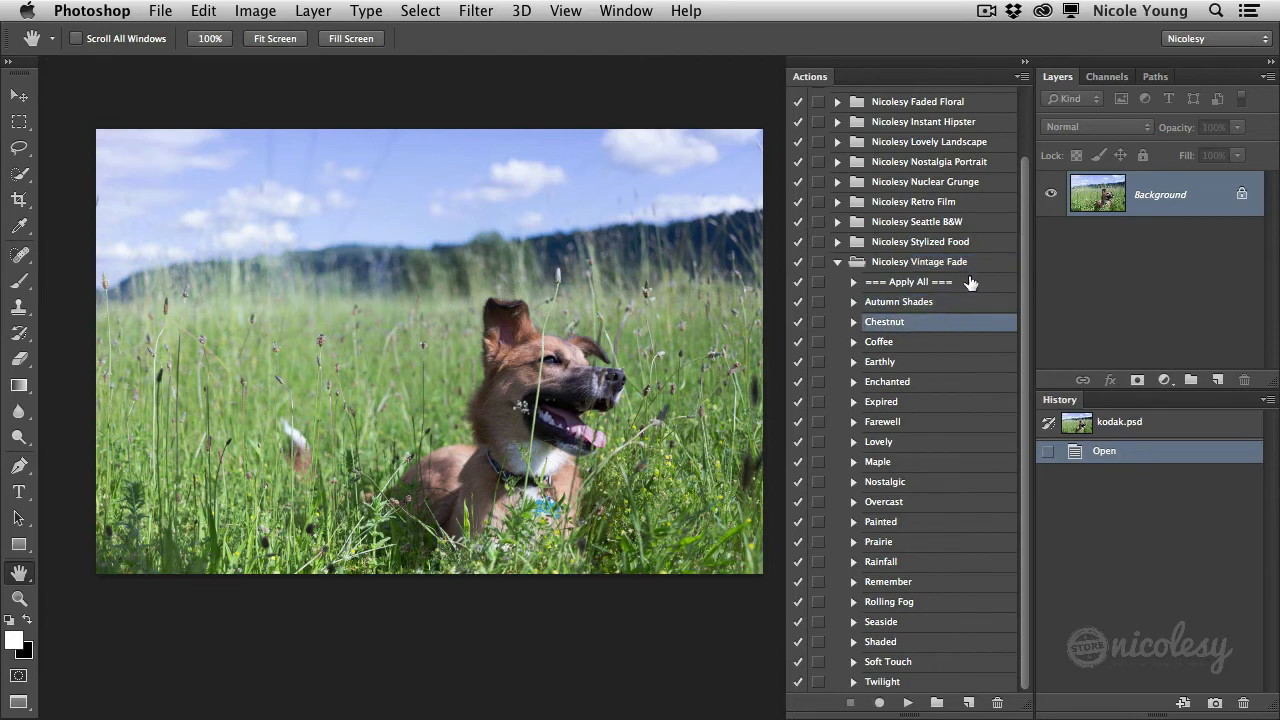
mouse_move(950, 356)
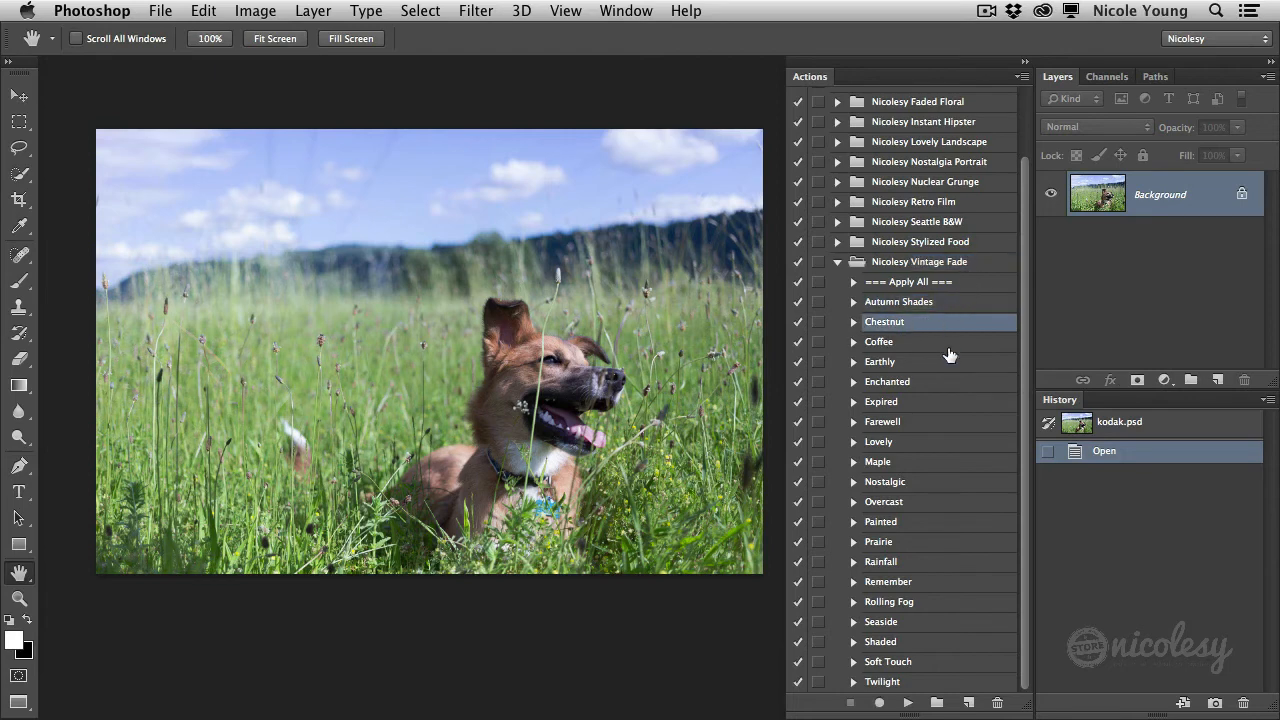
left_click(898, 301)
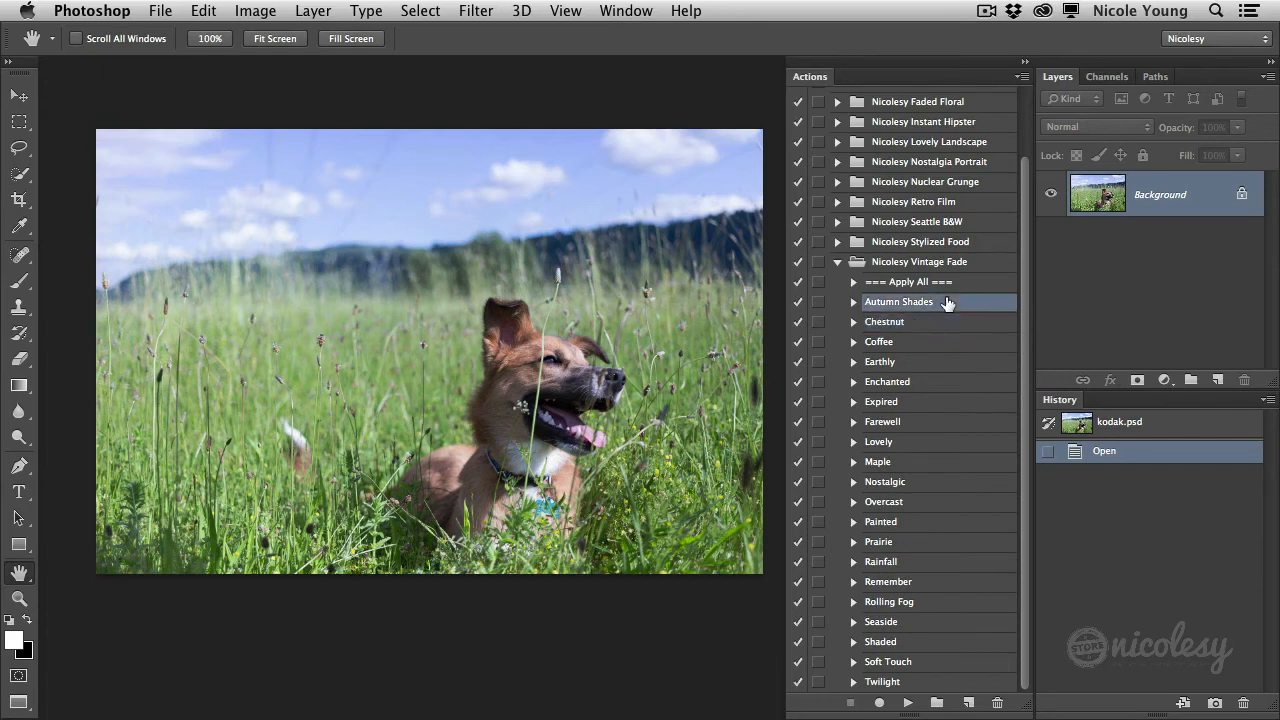
left_click(884, 321)
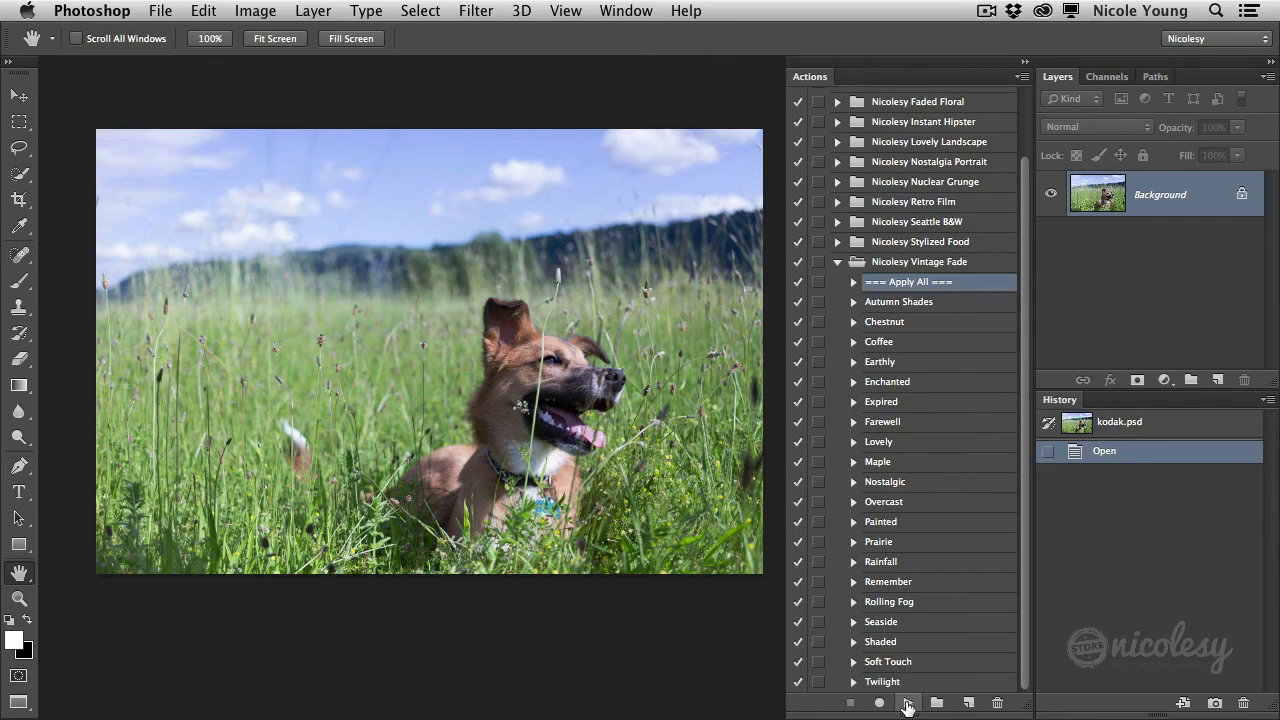
Step: Run === Apply All === on the dog photo, creating preset snapshots through Twilight
left_click(908, 703)
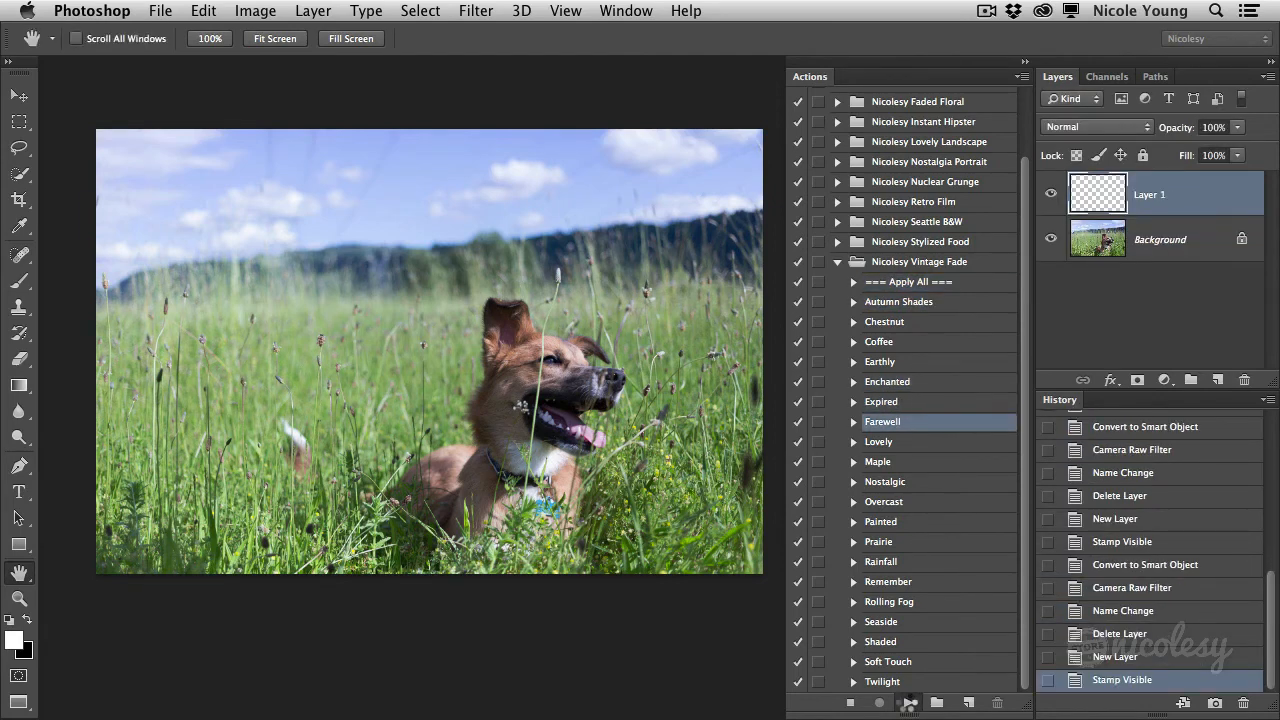
left_click(884, 501)
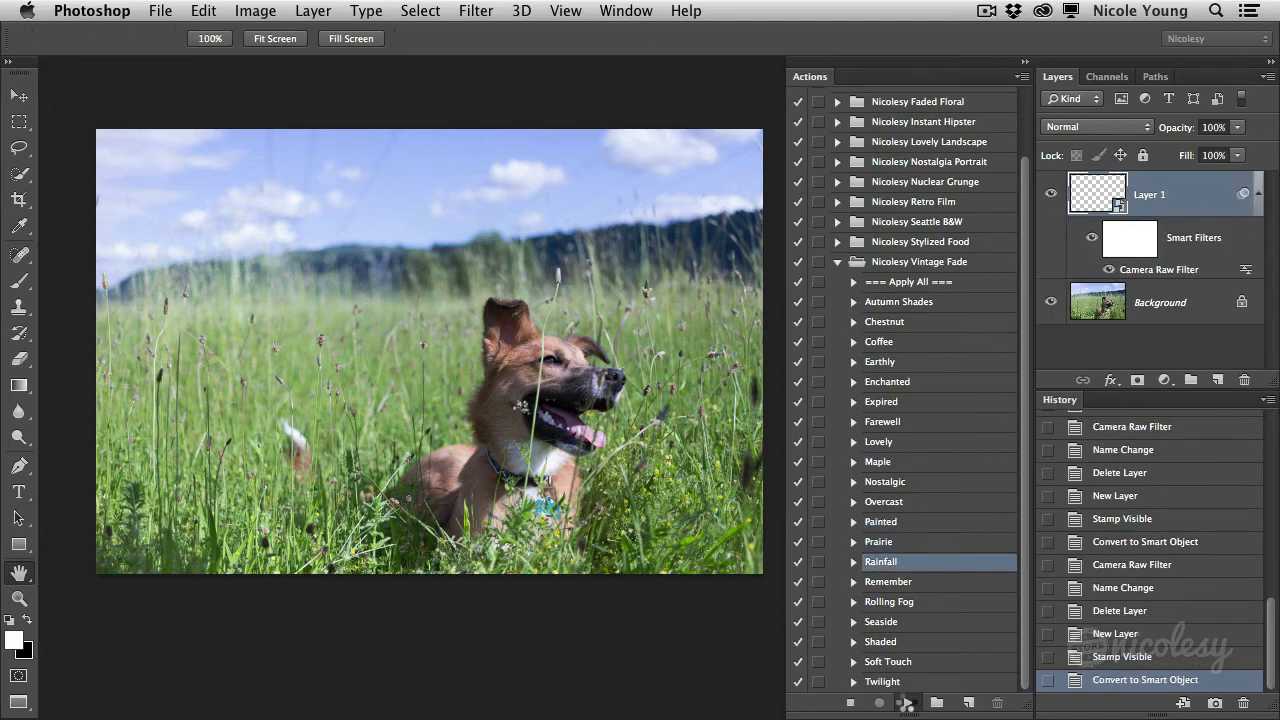
left_click(888, 661)
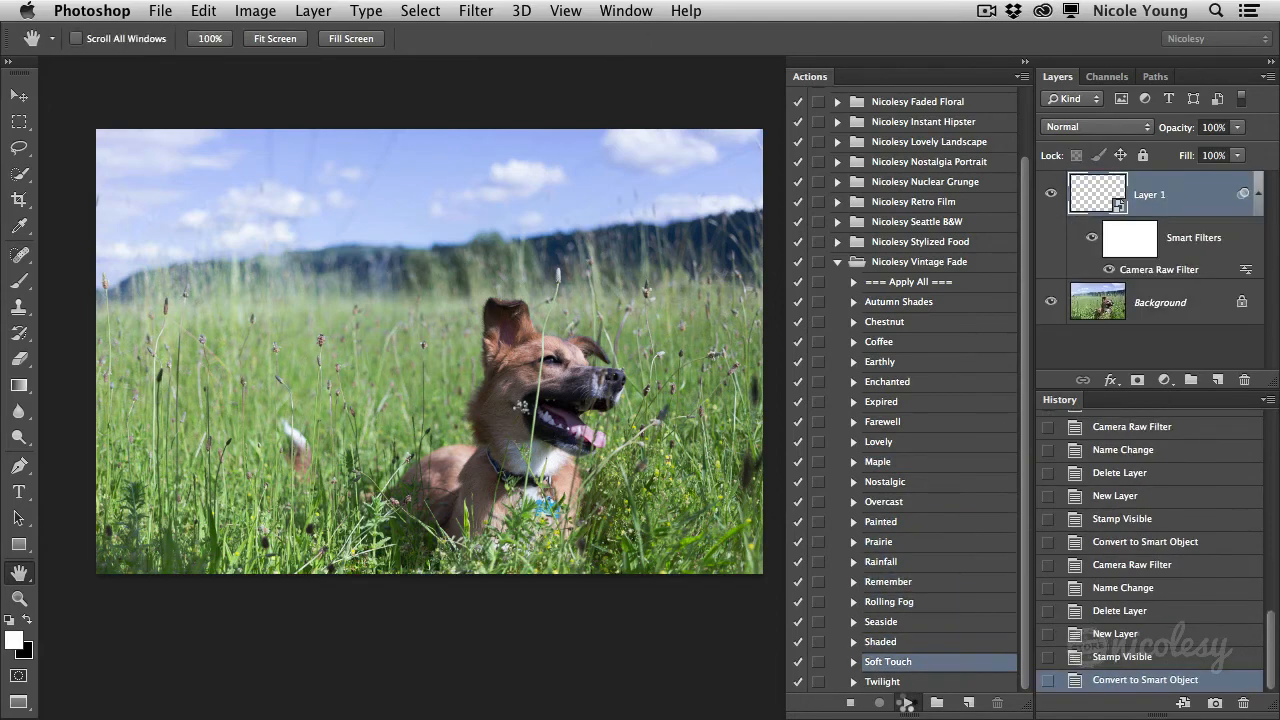
left_click(877, 702)
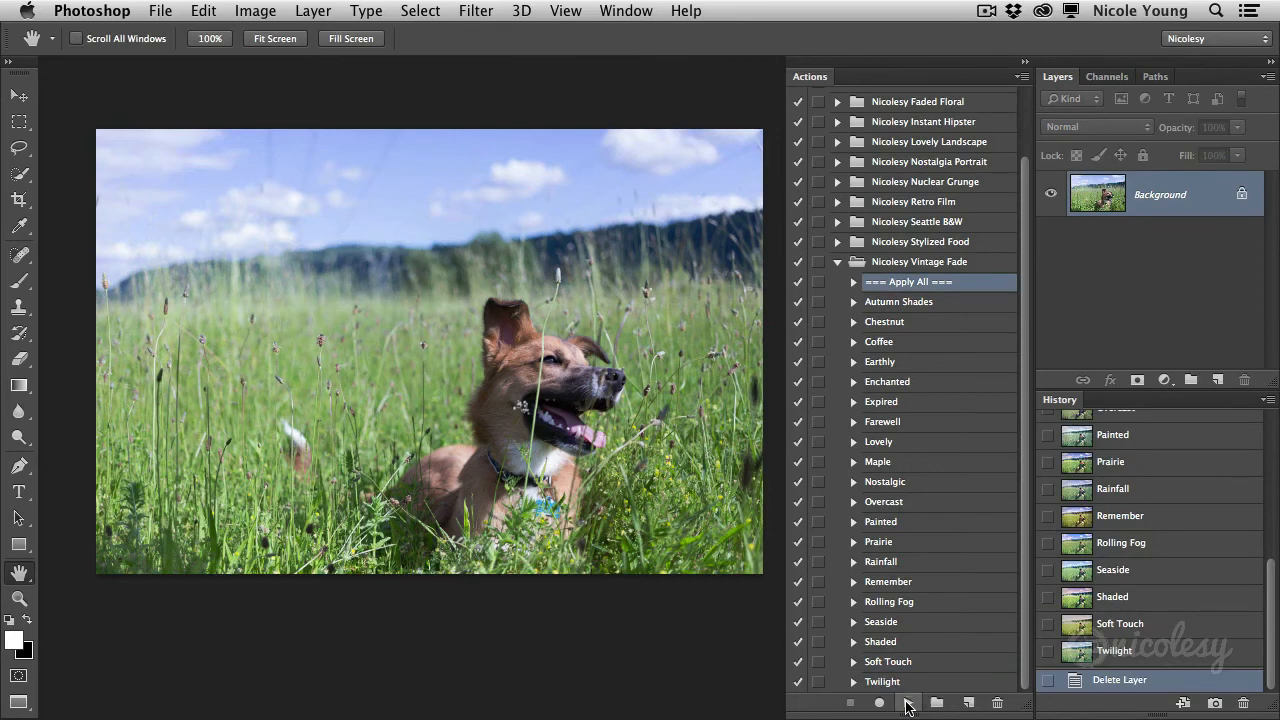
mouse_move(975, 390)
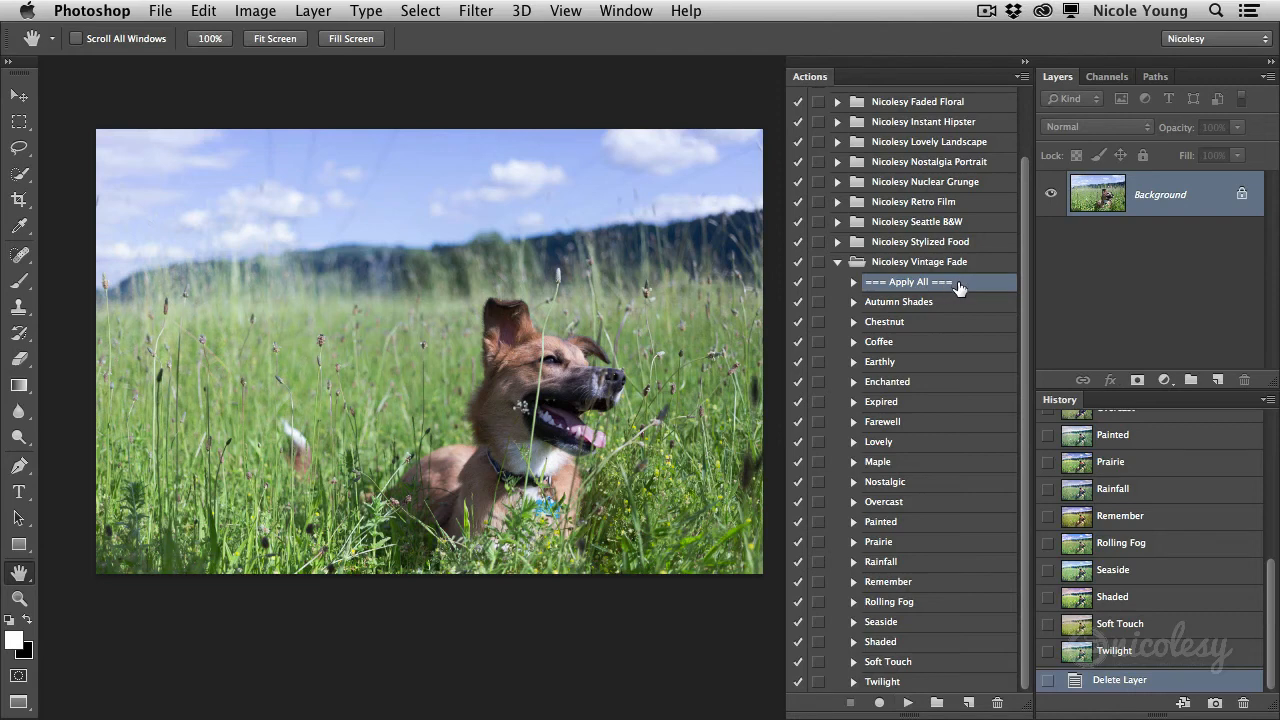
mouse_move(1177, 201)
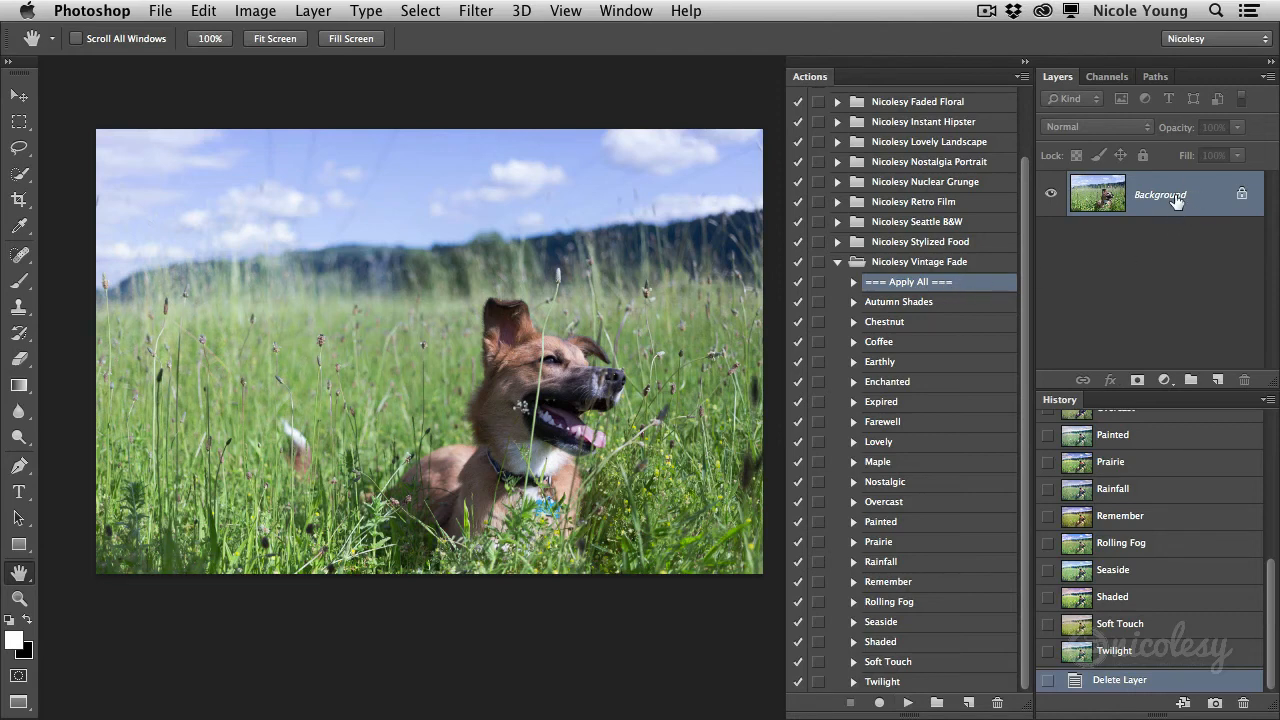
mouse_move(1178, 200)
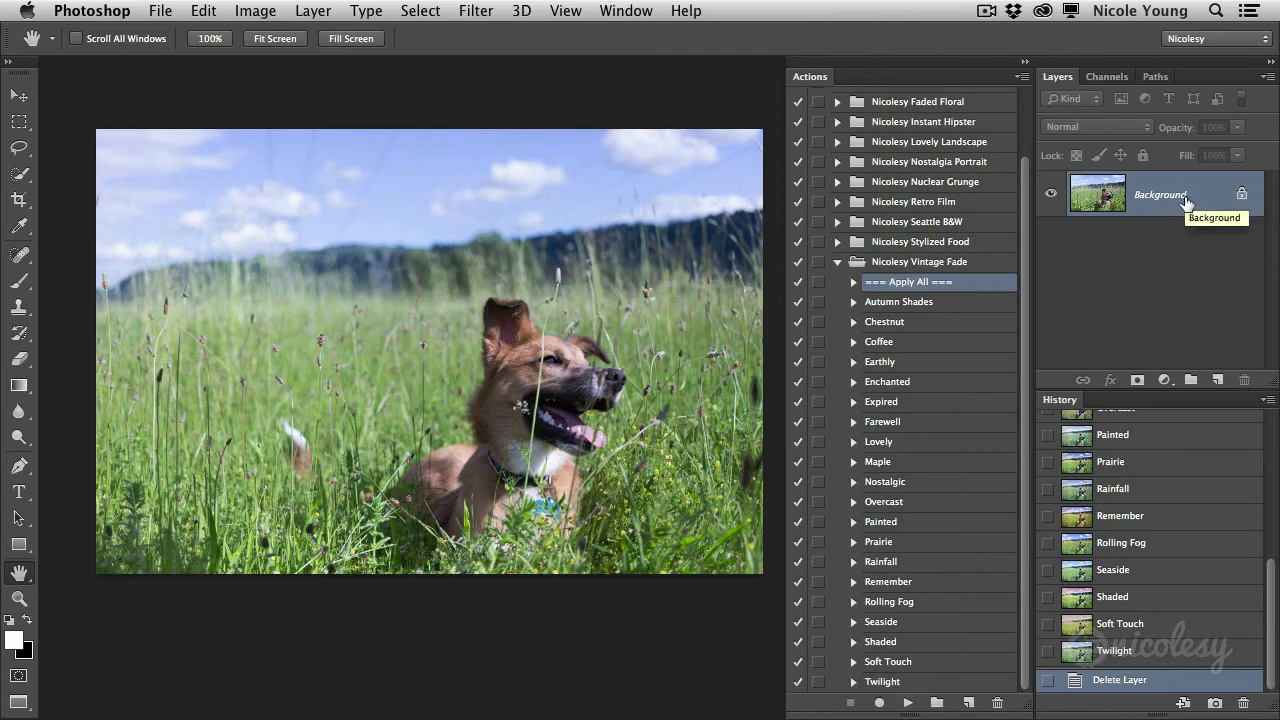
mouse_move(1095, 405)
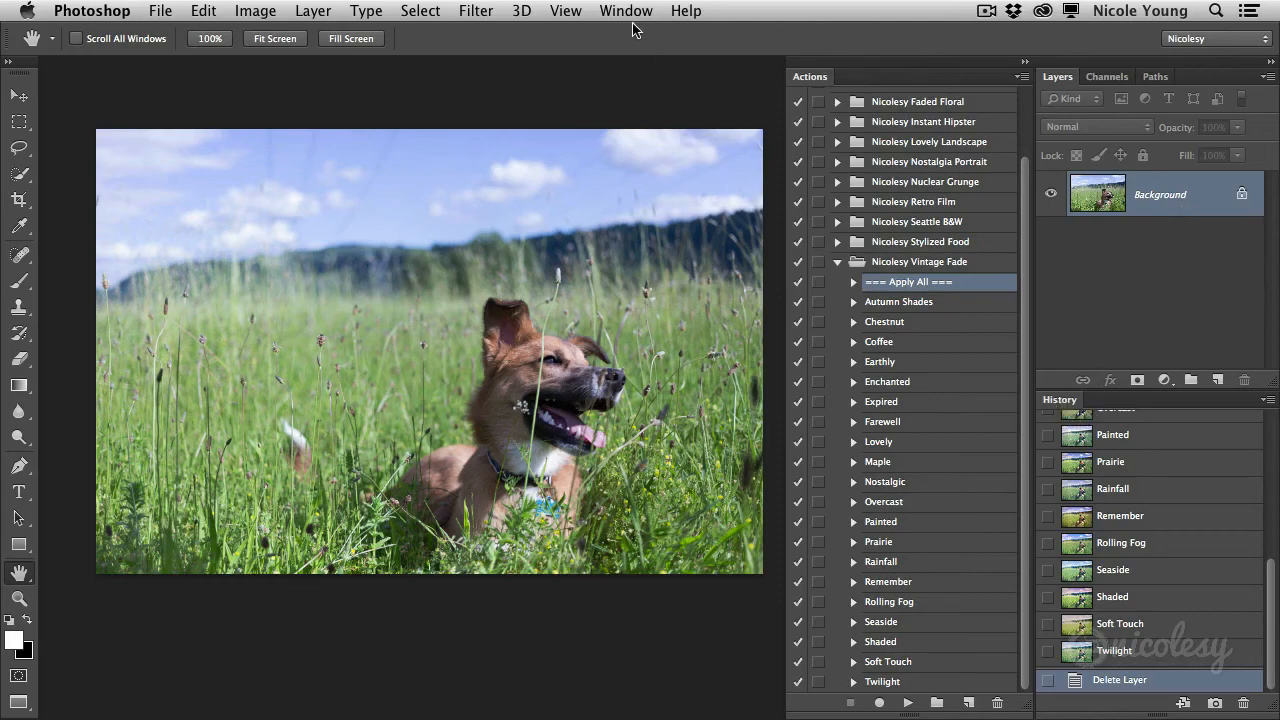
Step: Scroll the History panel to the top and check its flyout menu
left_click(626, 11)
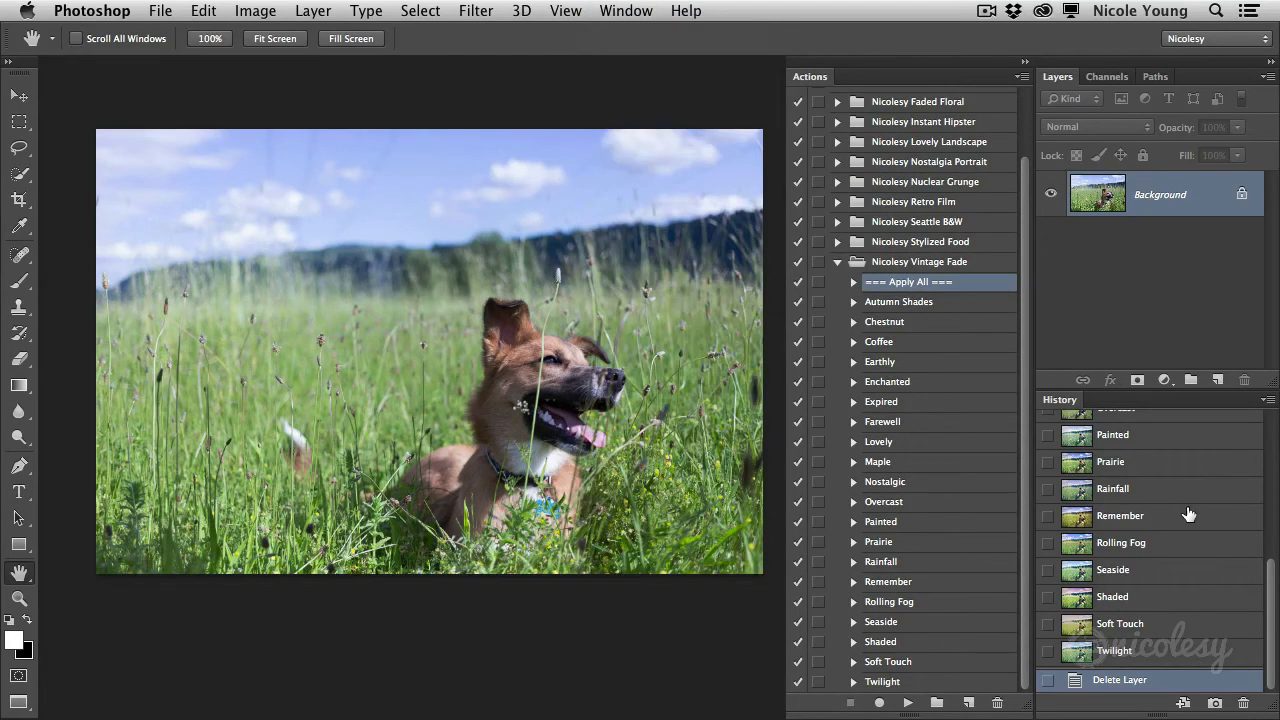
scroll("up", 3)
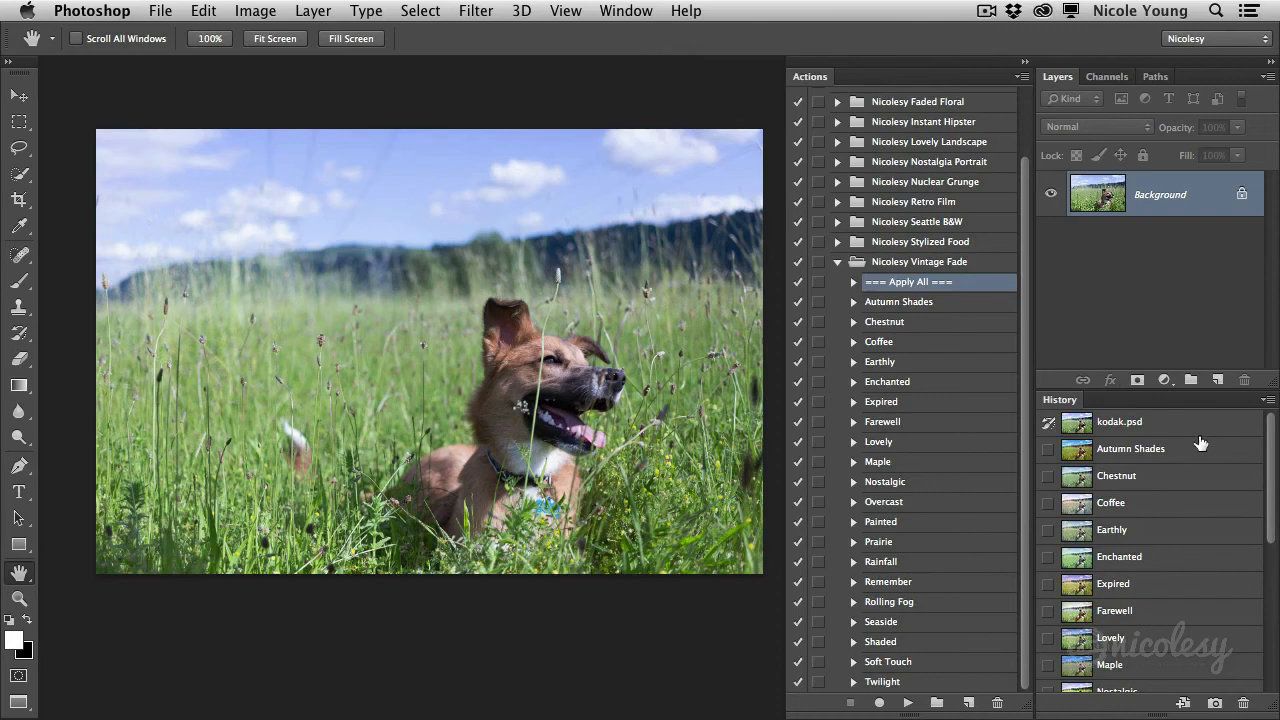
left_click(1268, 399)
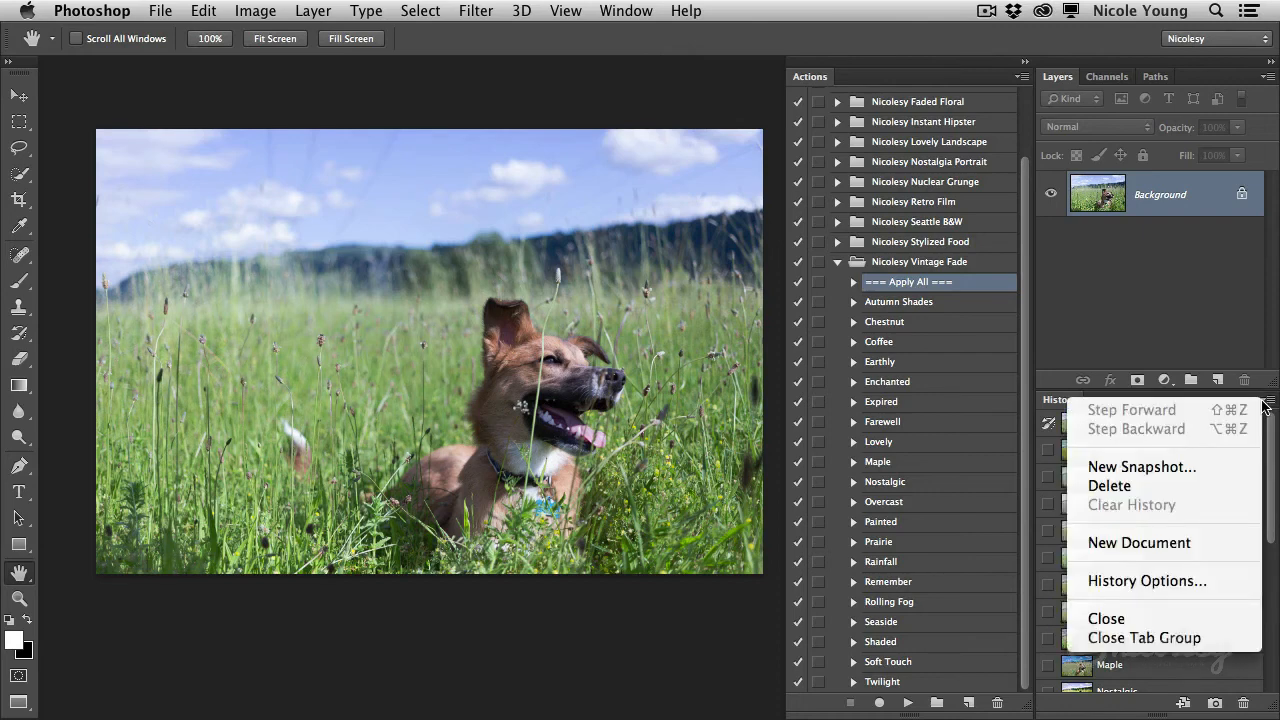
mouse_move(1141, 467)
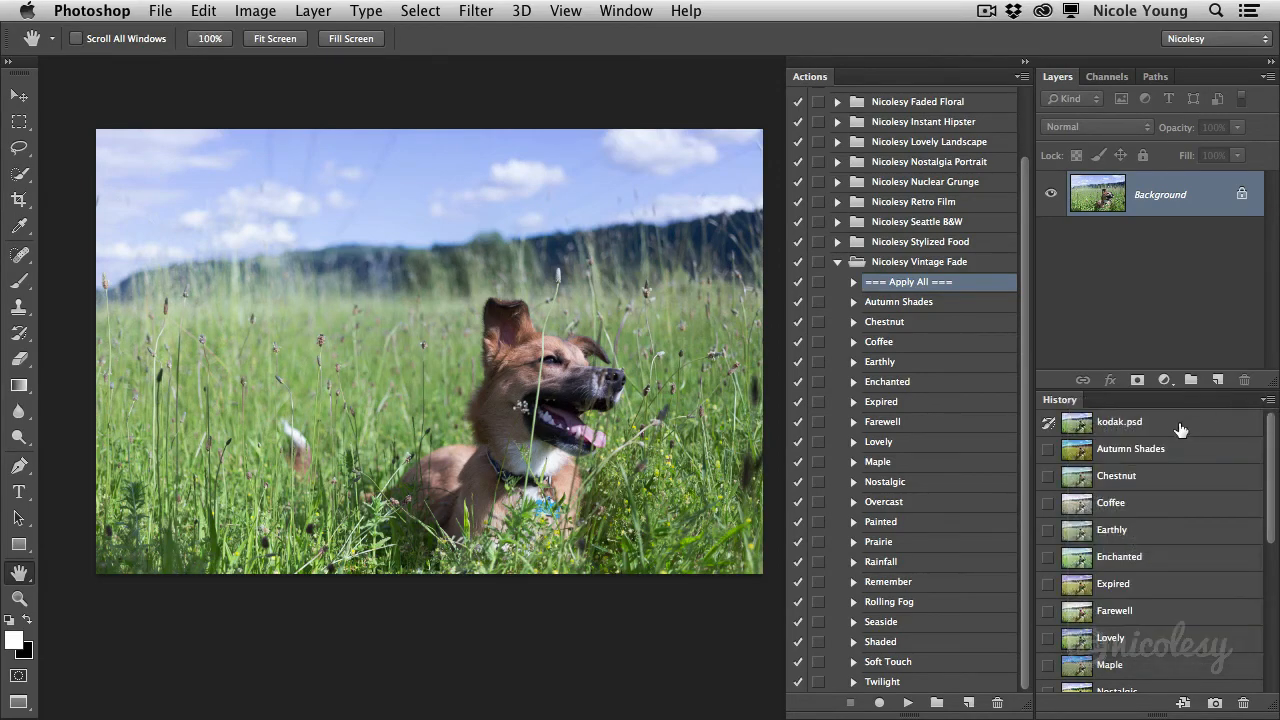
mouse_move(1176, 452)
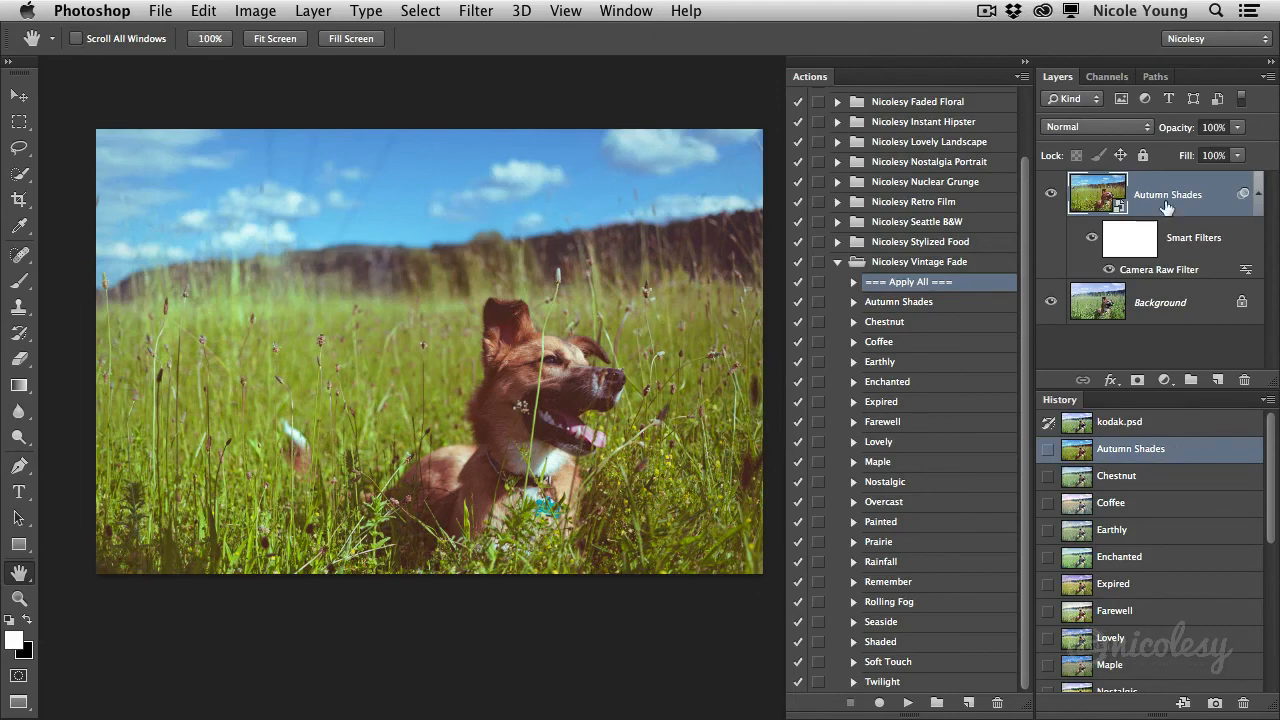
Step: Preview the Chestnut, Earthly, Farewell, then Coffee snapshots on the dog photo
left_click(1116, 475)
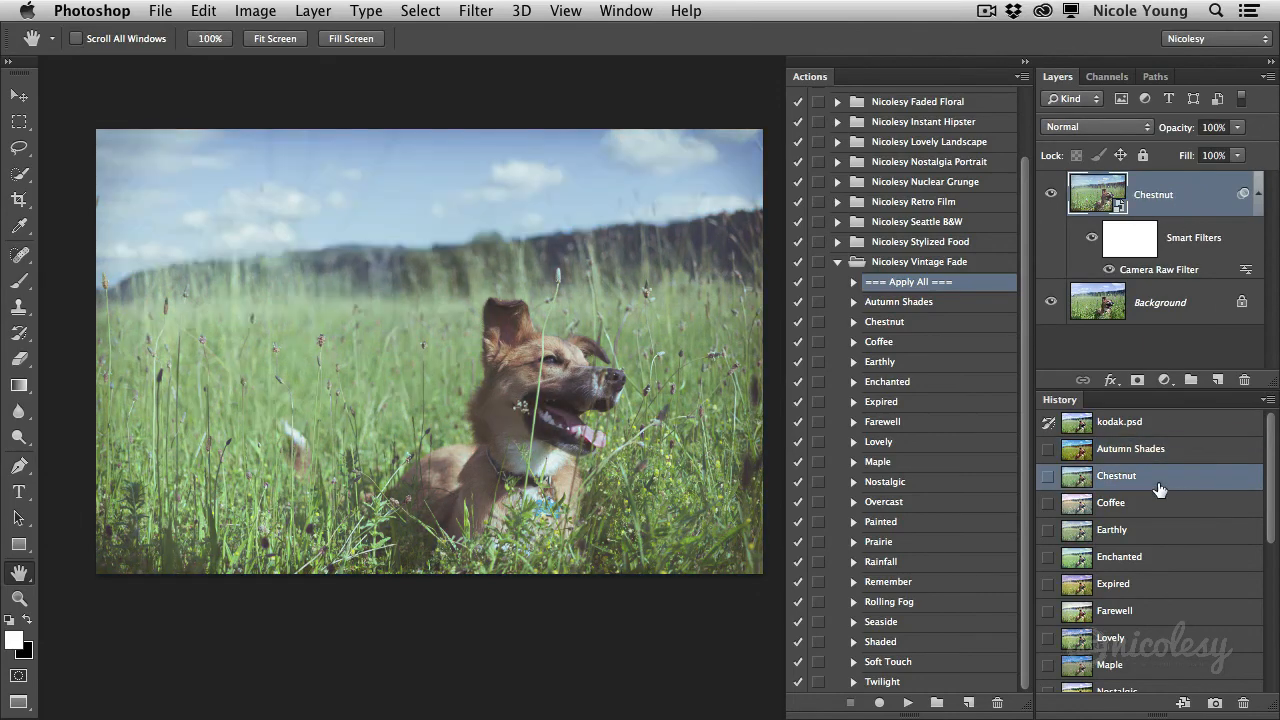
left_click(1112, 529)
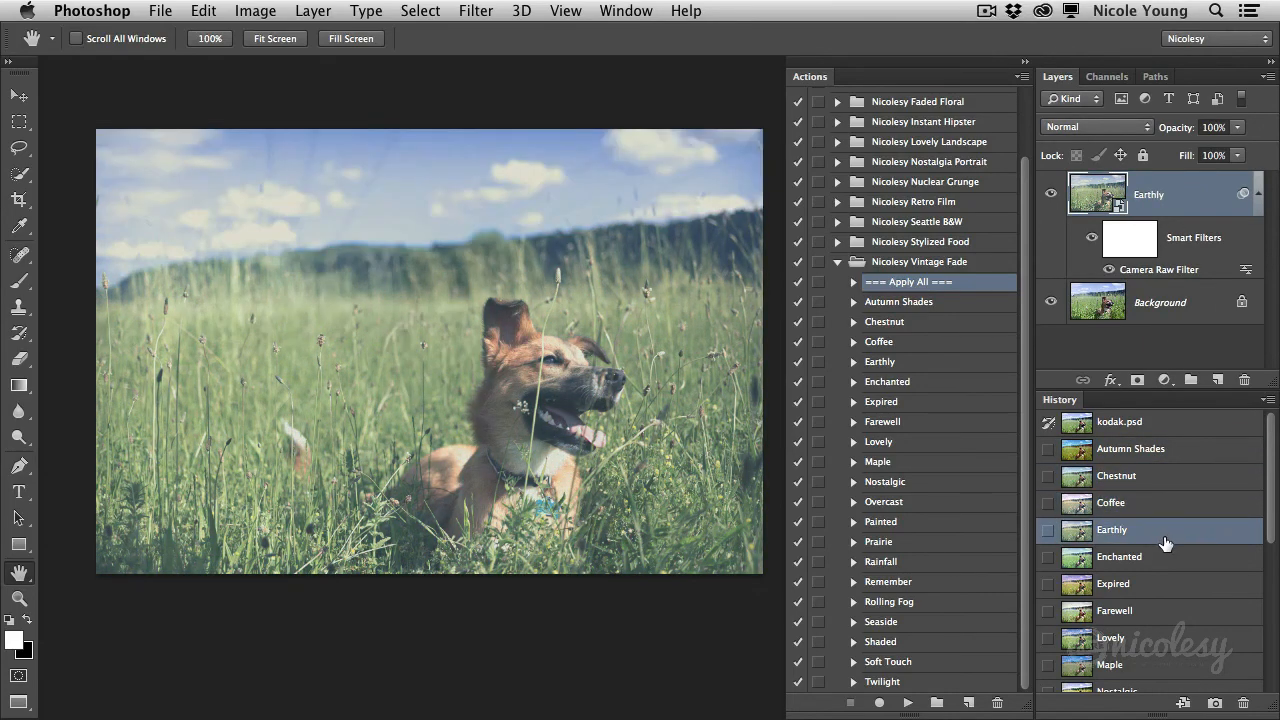
left_click(1113, 583)
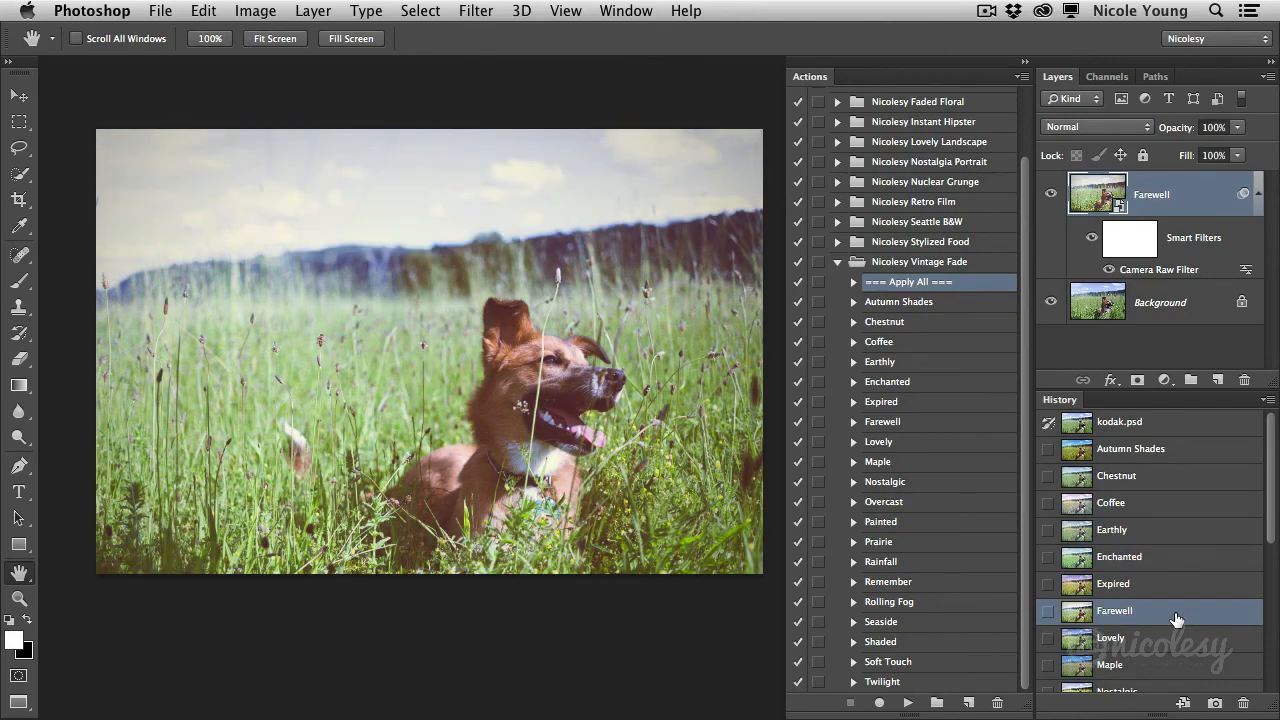
mouse_move(1143, 515)
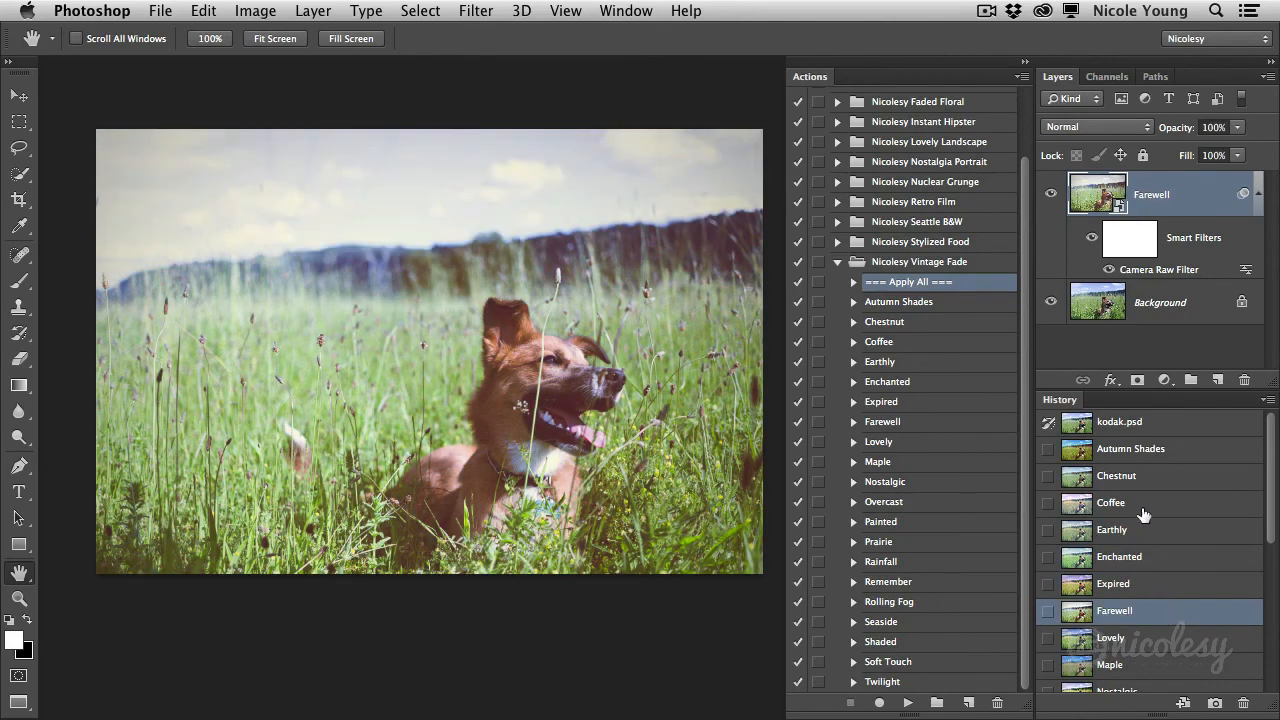
left_click(1111, 502)
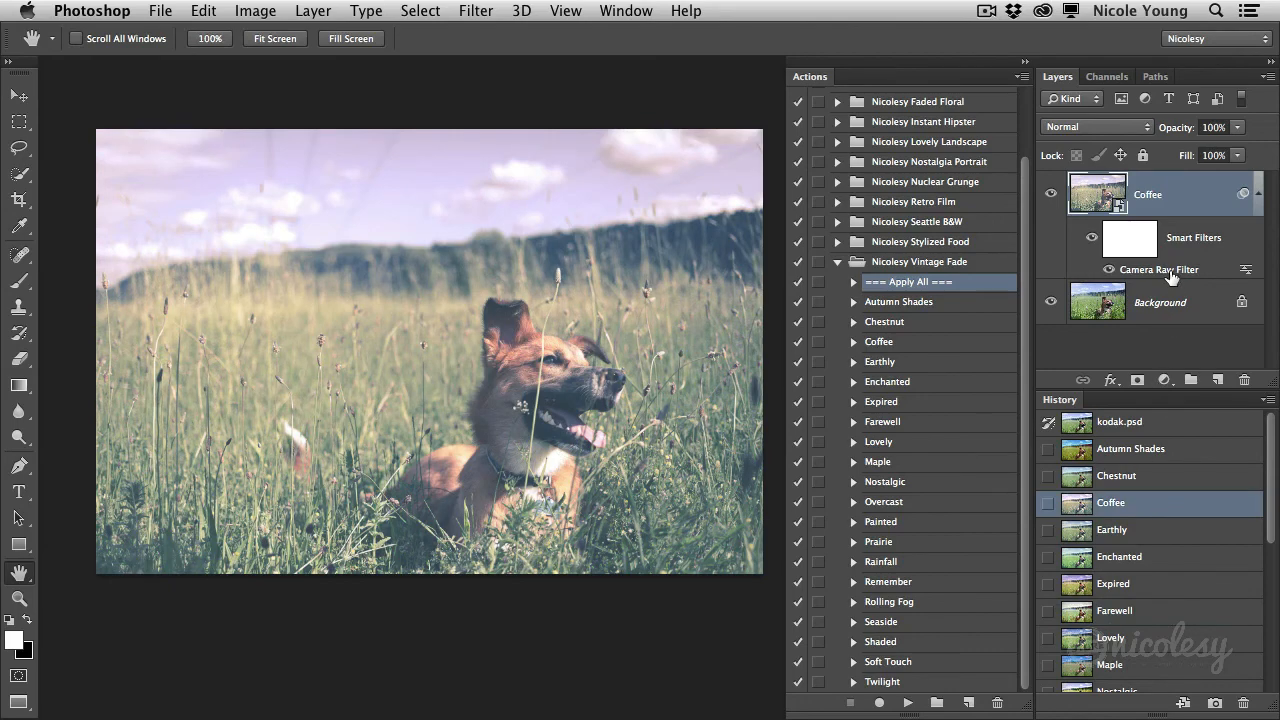